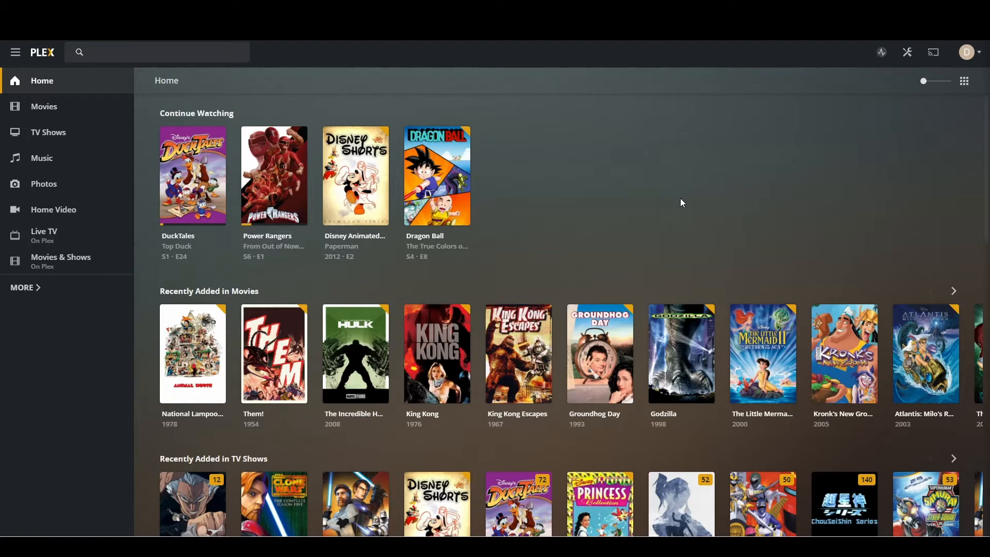
mouse_move(722, 180)
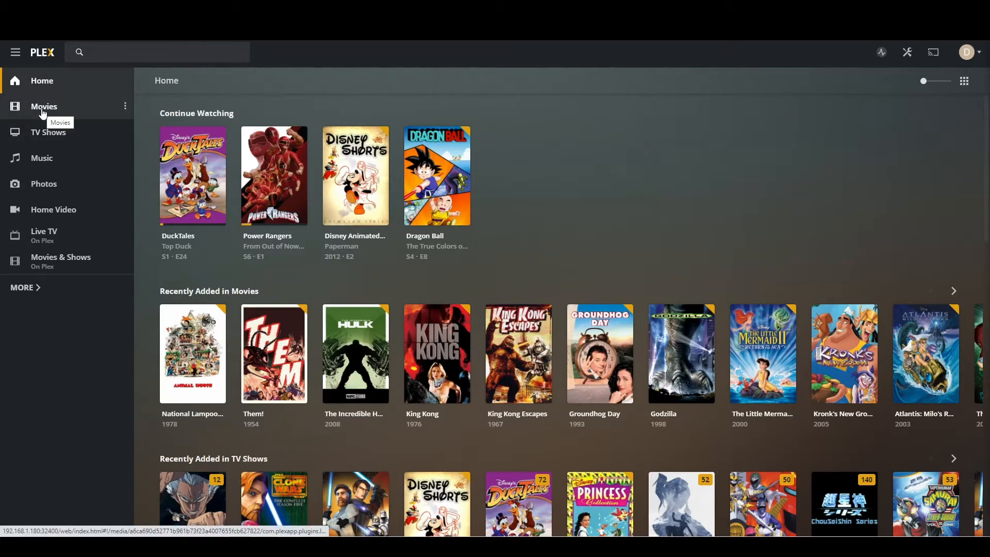
Step: Show the Movies library grid scrolled toward the K titles
left_click(44, 107)
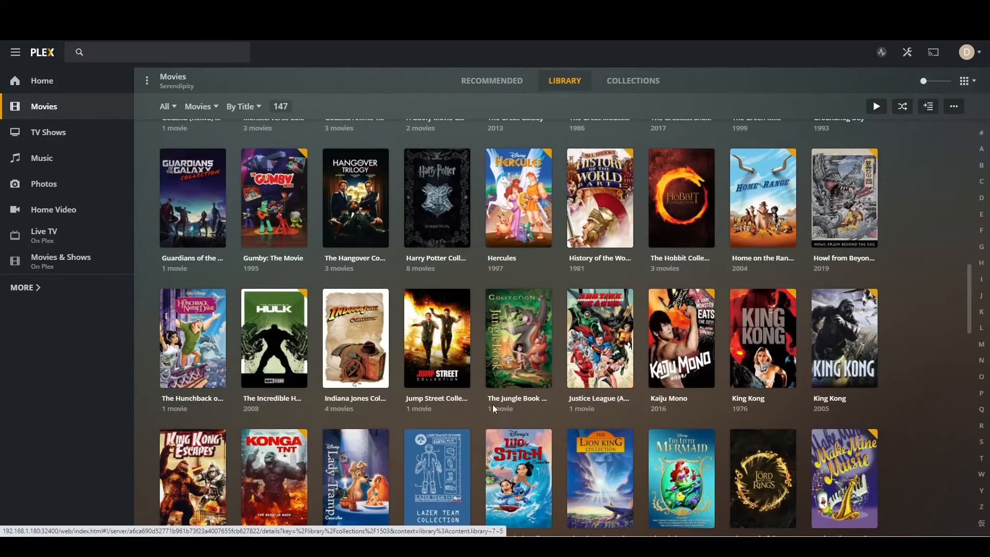
scroll("down", 3)
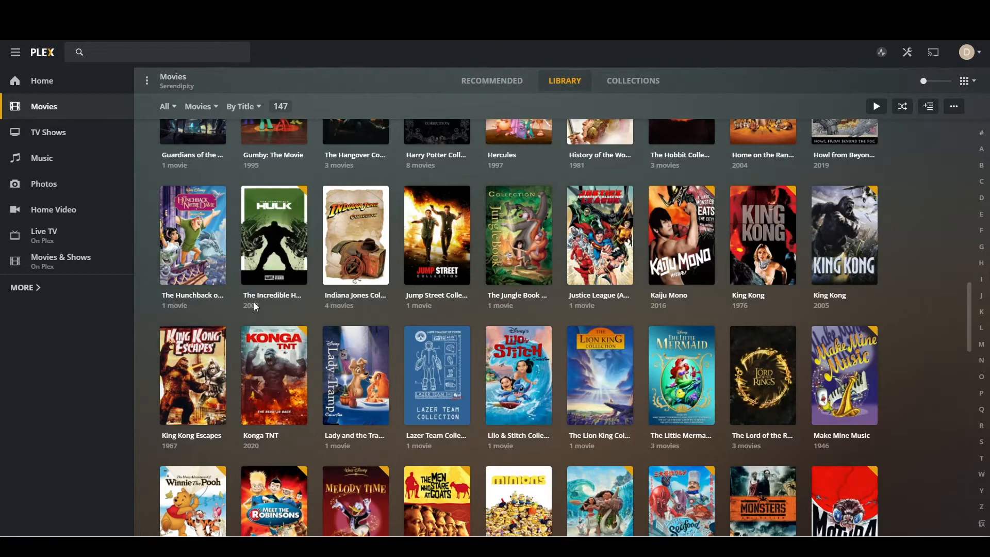
mouse_move(273, 235)
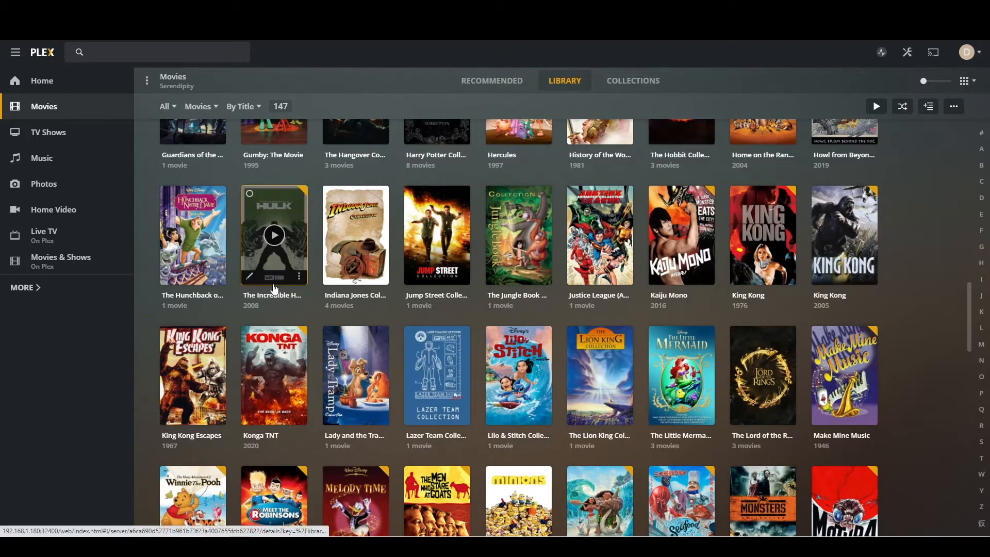
mouse_move(748, 295)
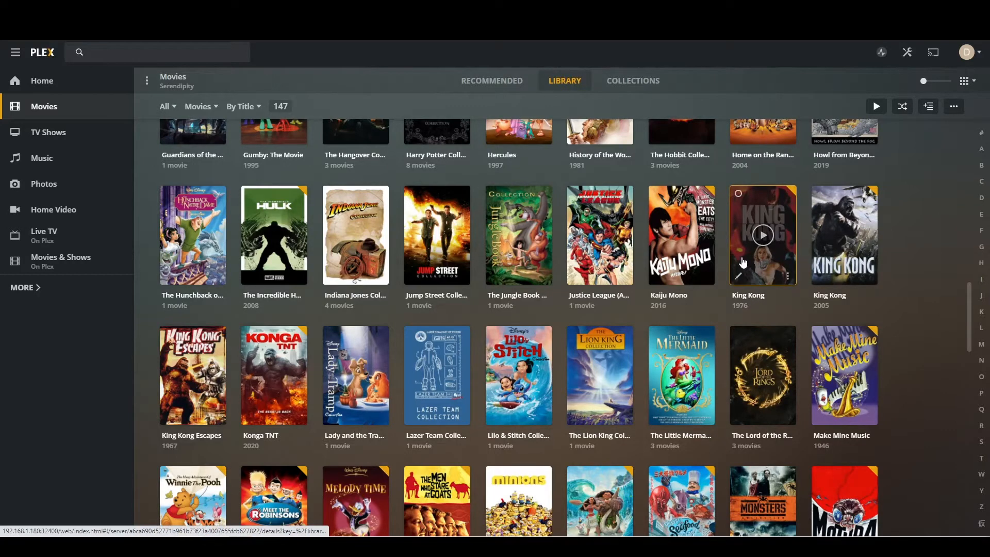
mouse_move(272, 295)
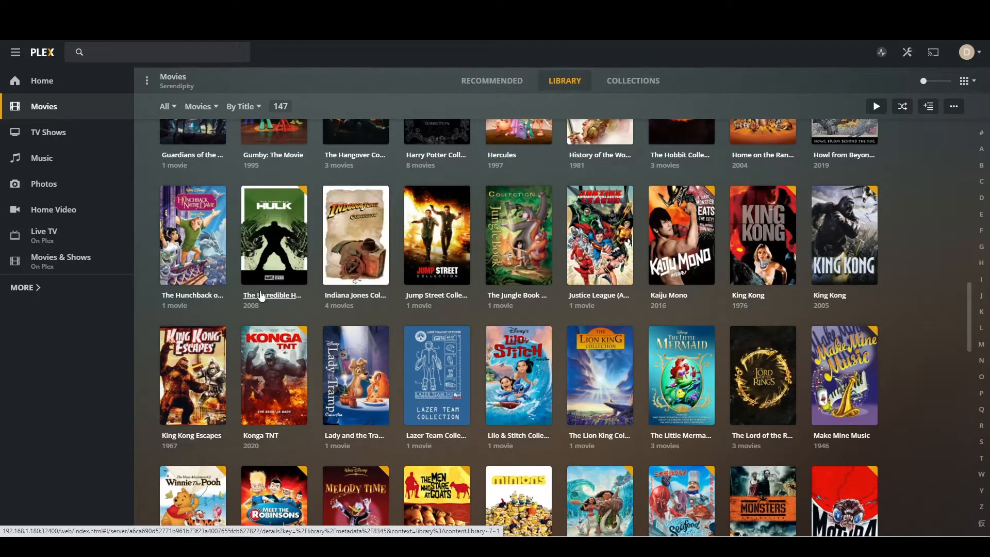
mouse_move(273, 295)
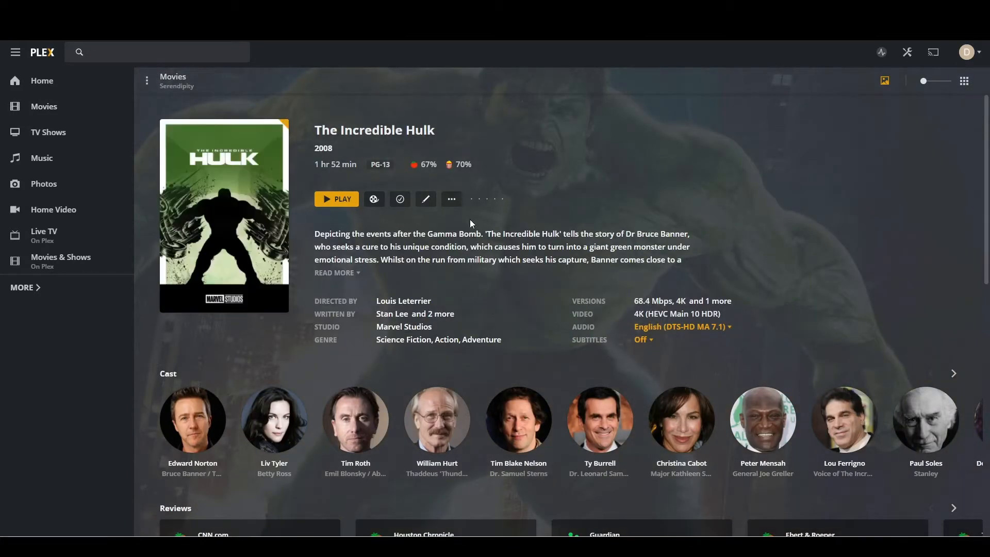
mouse_move(450, 199)
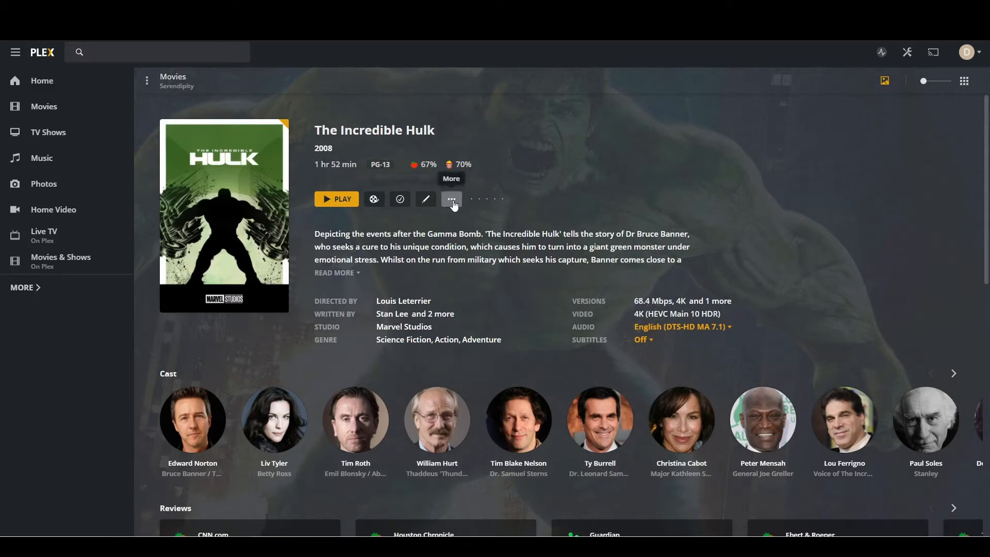
left_click(451, 199)
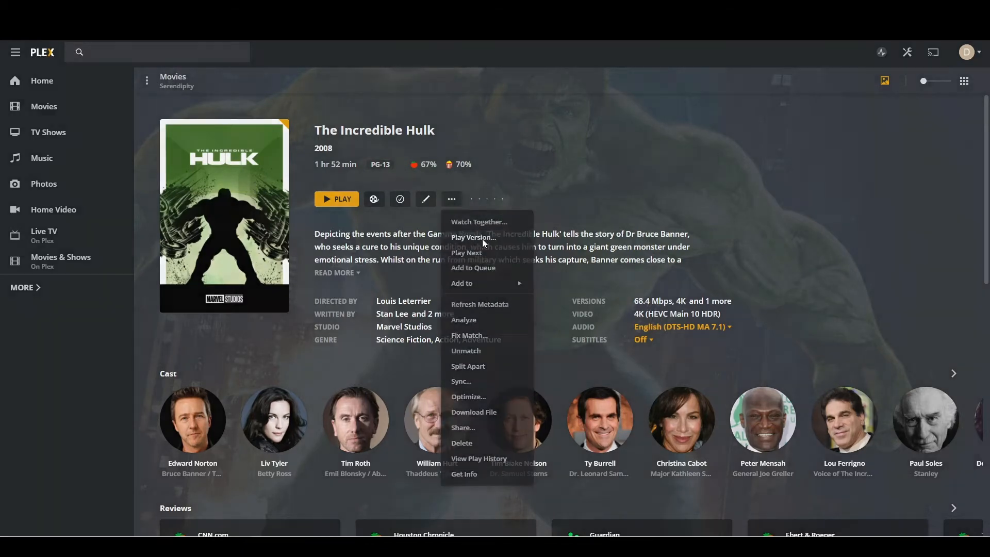
left_click(471, 237)
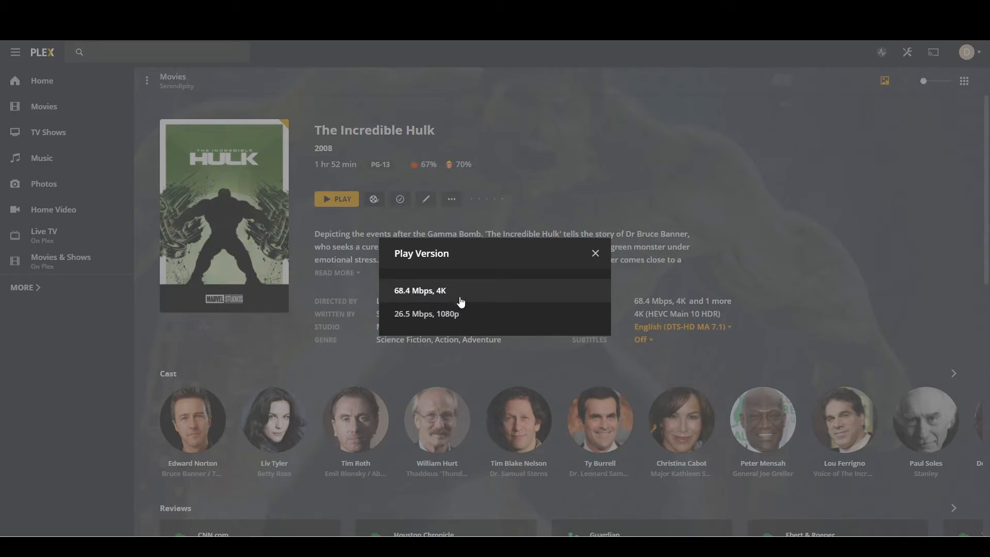
mouse_move(571, 281)
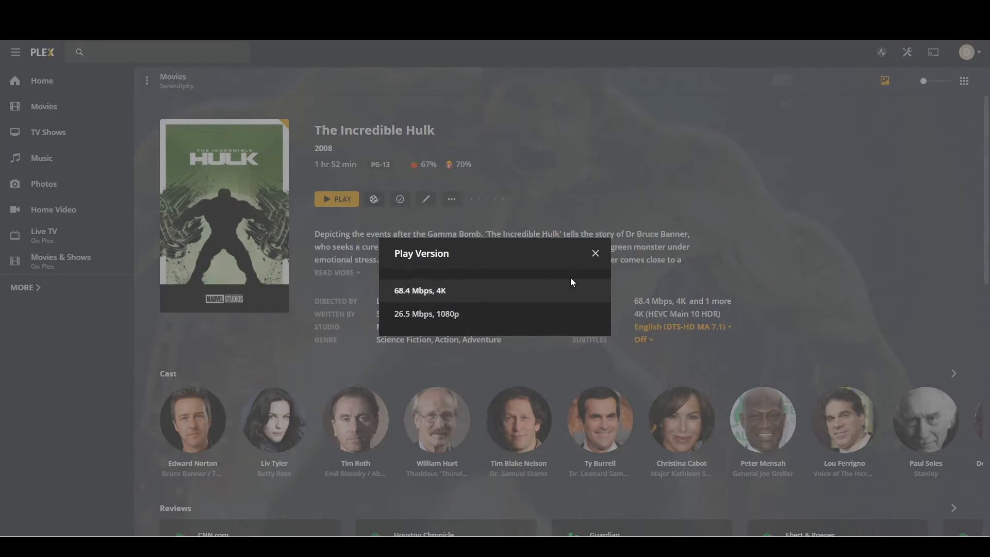
left_click(594, 254)
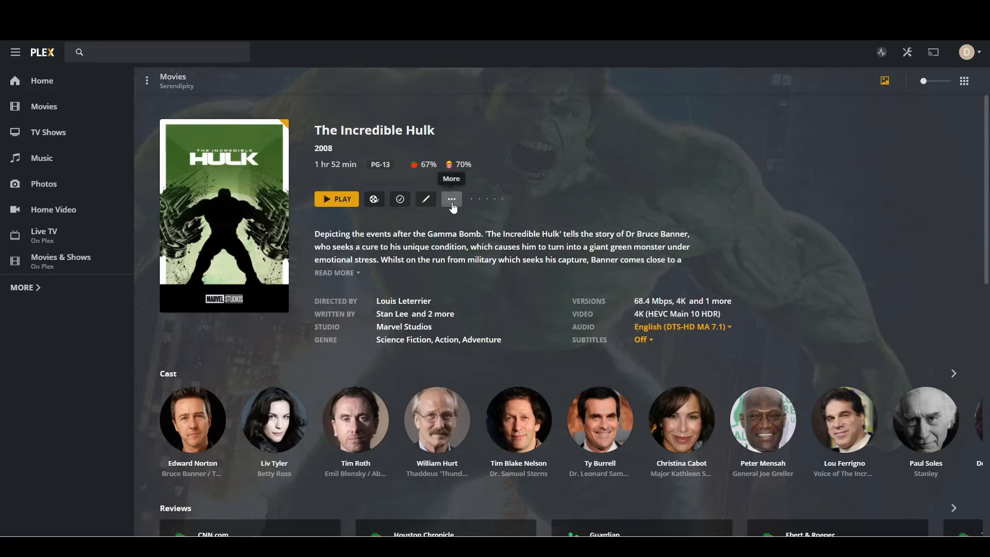
left_click(451, 199)
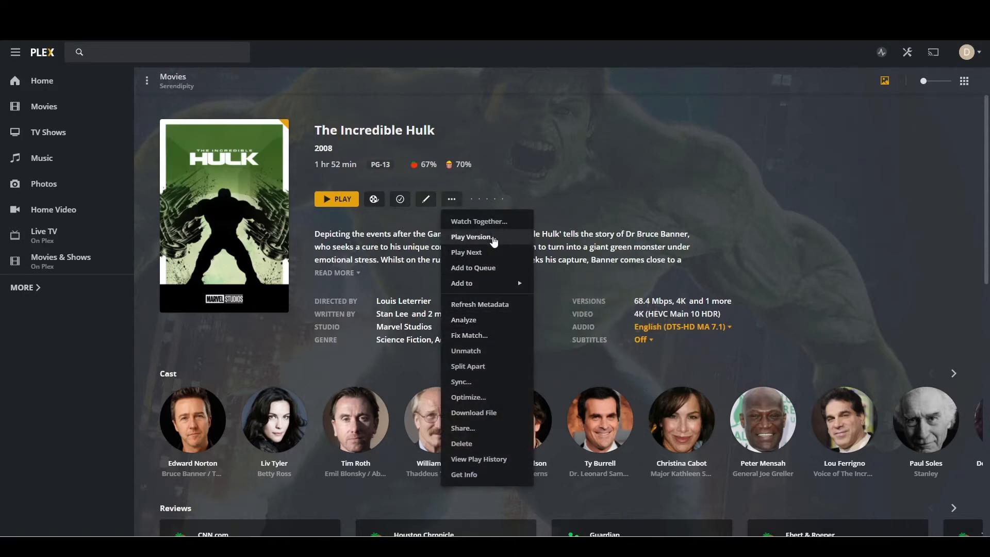
left_click(471, 237)
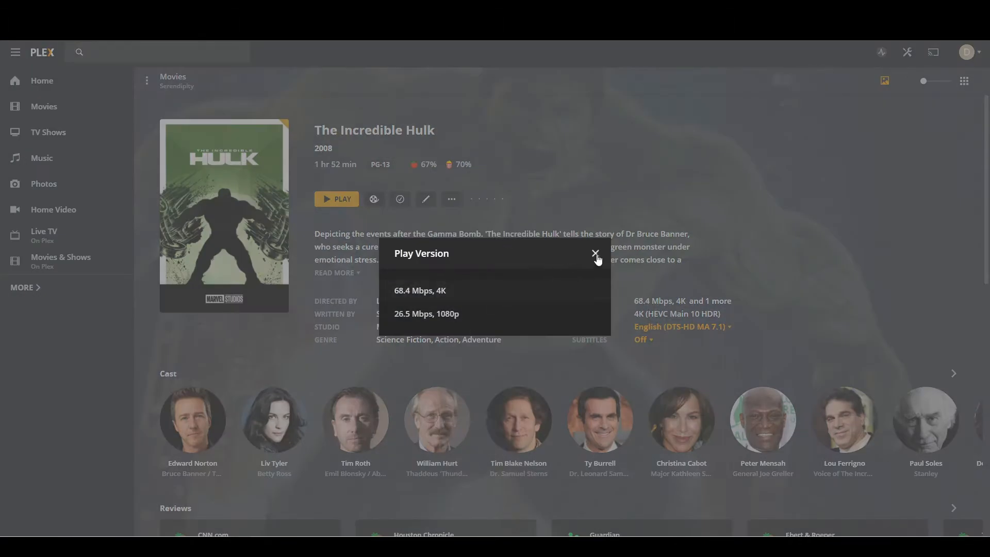
left_click(594, 253)
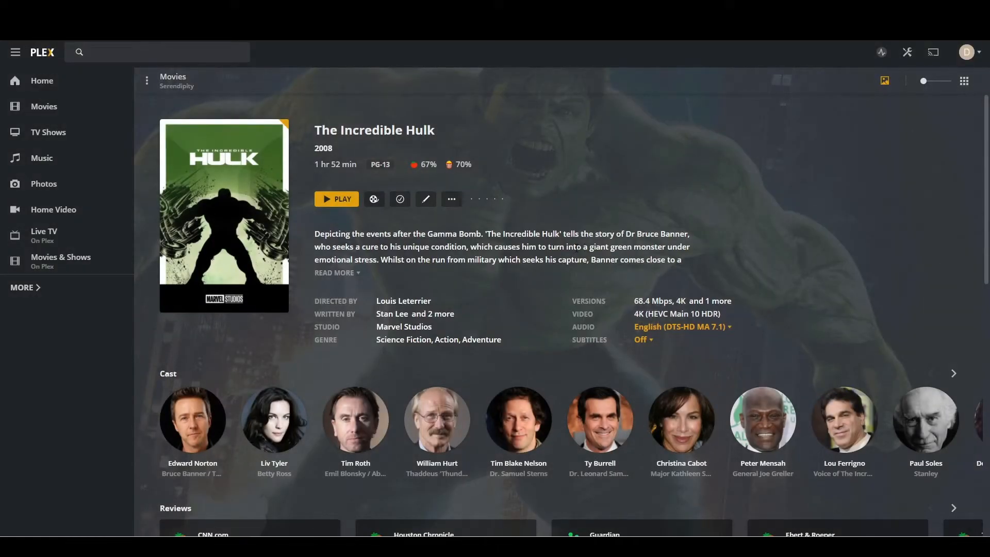
mouse_move(336, 97)
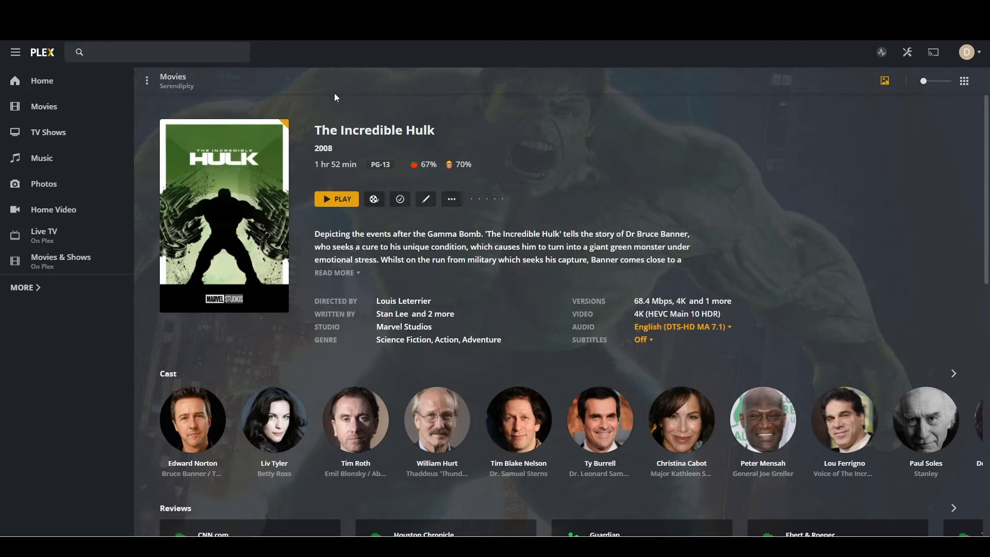
mouse_move(505, 274)
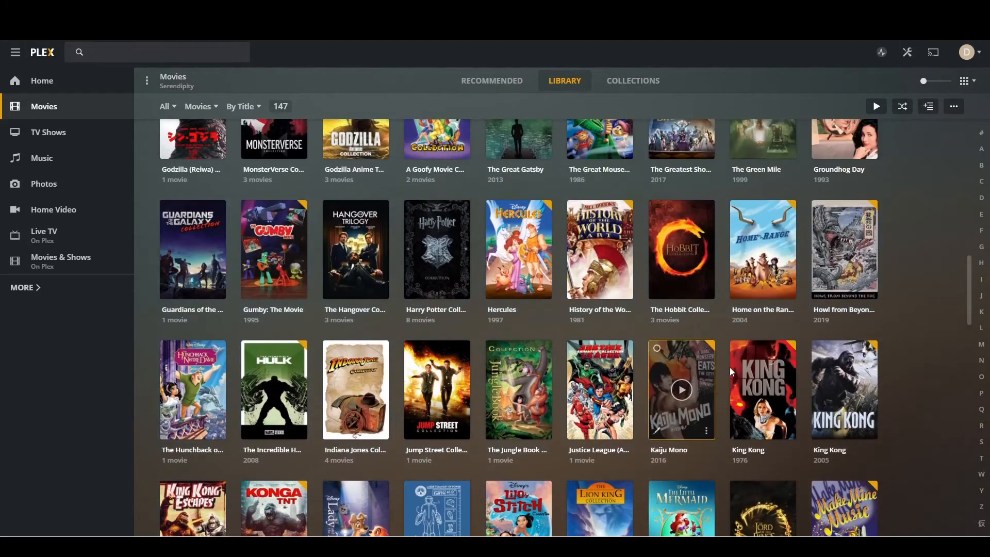
Step: Bring King Kong (1976) into view and show its detail page
scroll("down", 3)
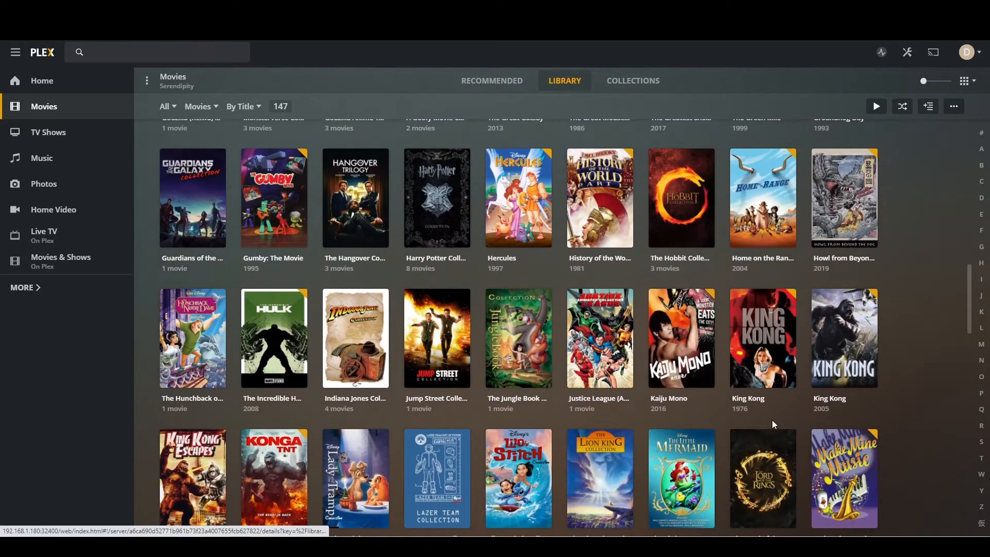
mouse_move(764, 398)
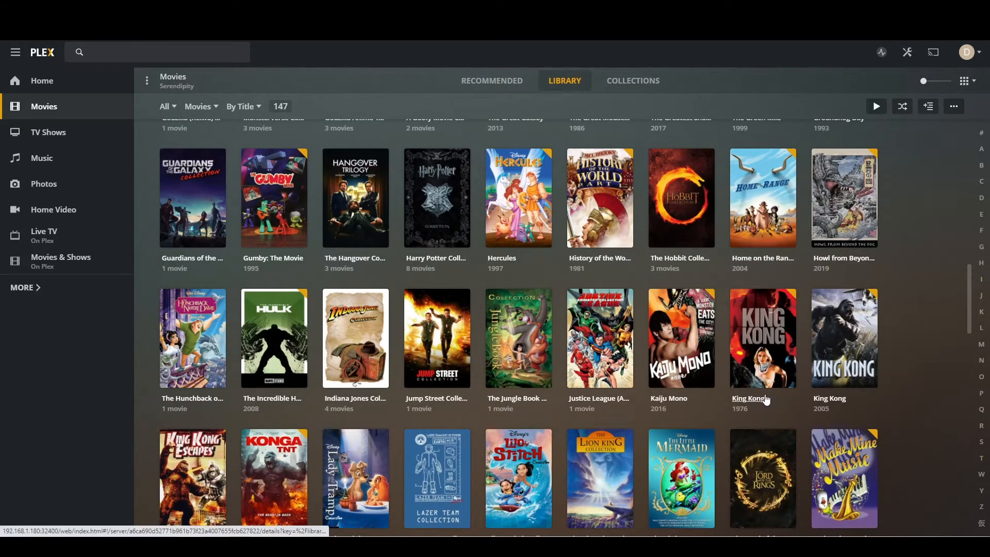
scroll("up", 3)
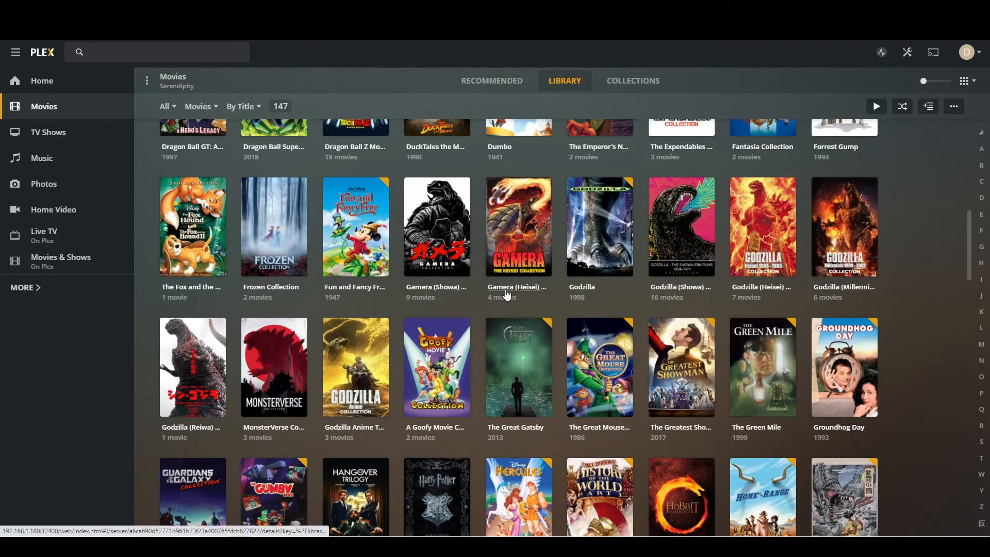
scroll("down", 3)
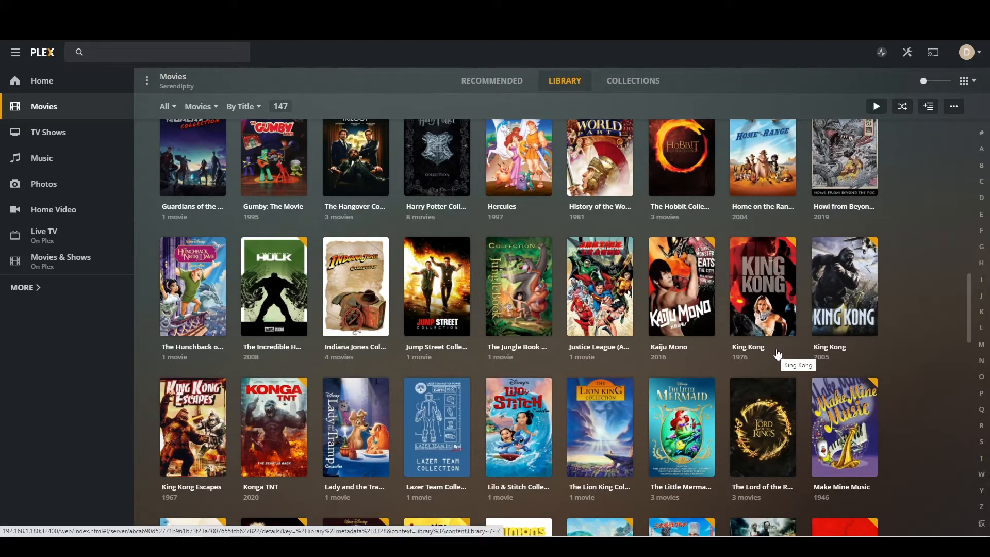
scroll("down", 3)
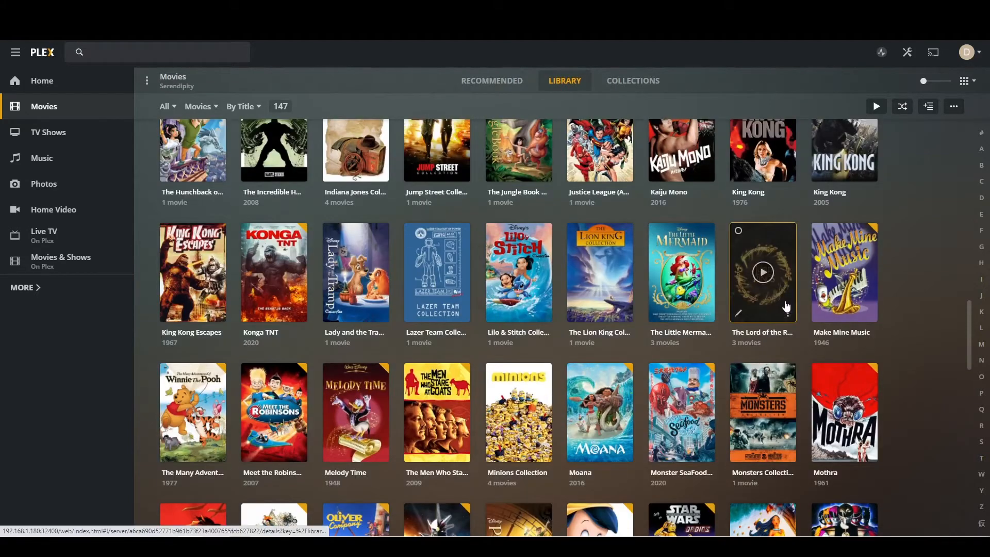
scroll("down", 3)
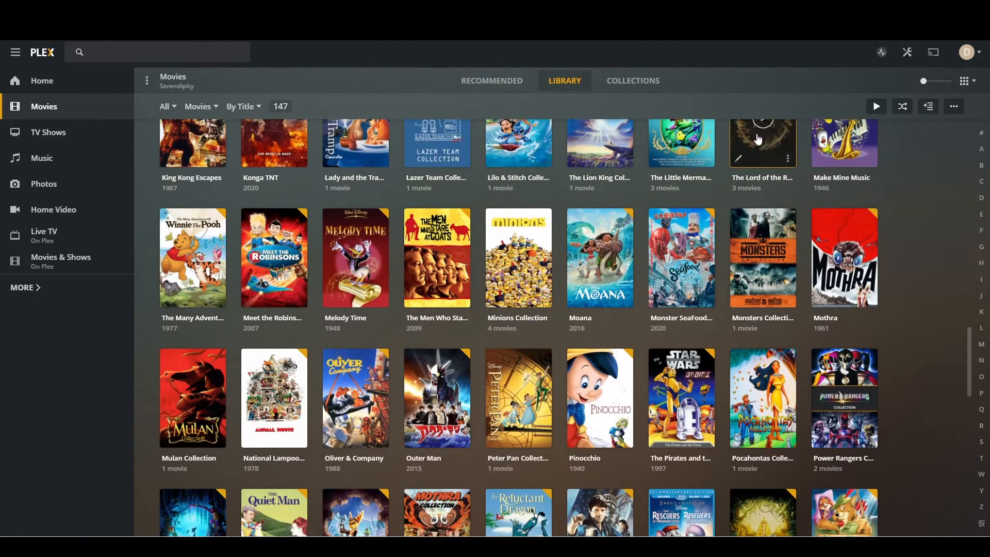
scroll("up", 3)
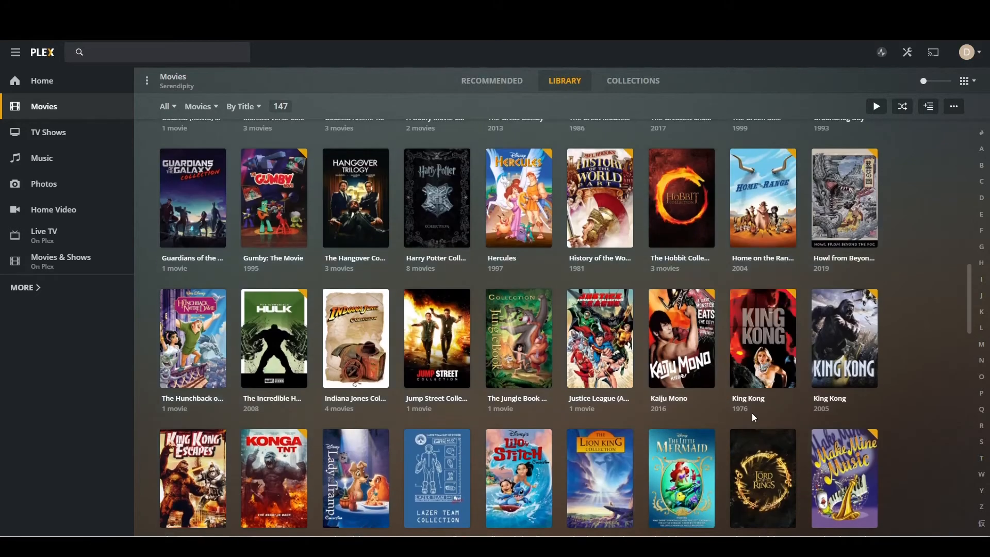
left_click(762, 339)
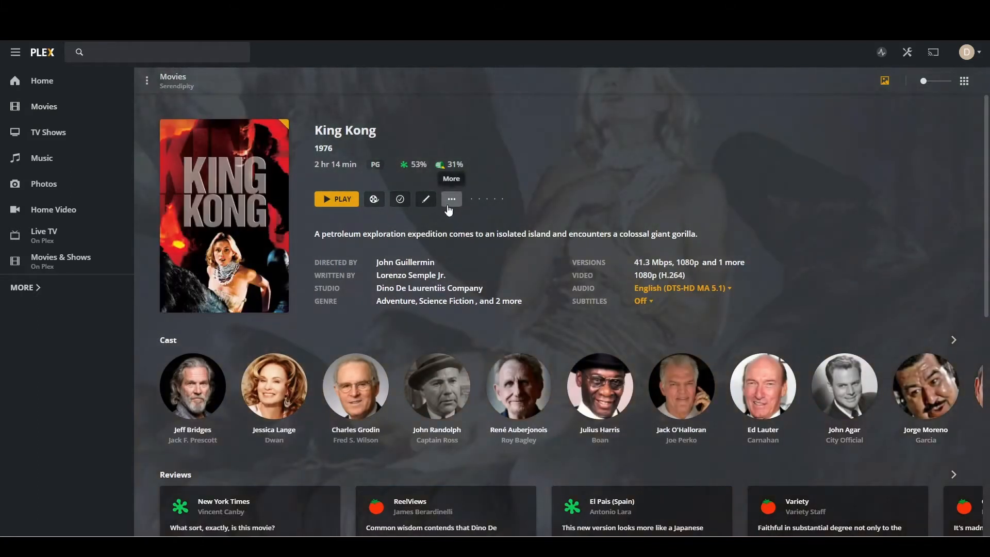
Step: Show the Play Version list with the two 1080p copies (41.3 and 31.2 Mbps)
left_click(451, 199)
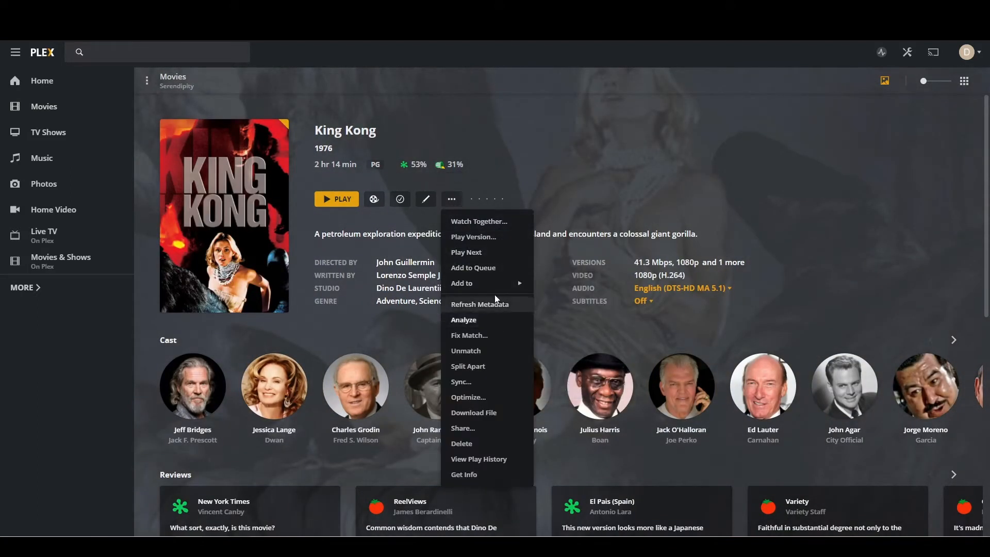
left_click(473, 236)
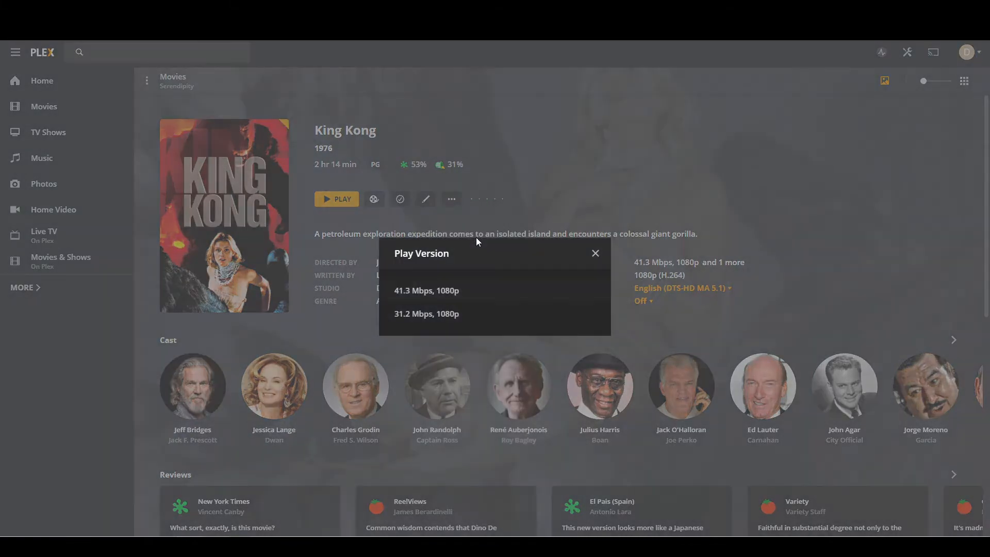
mouse_move(469, 314)
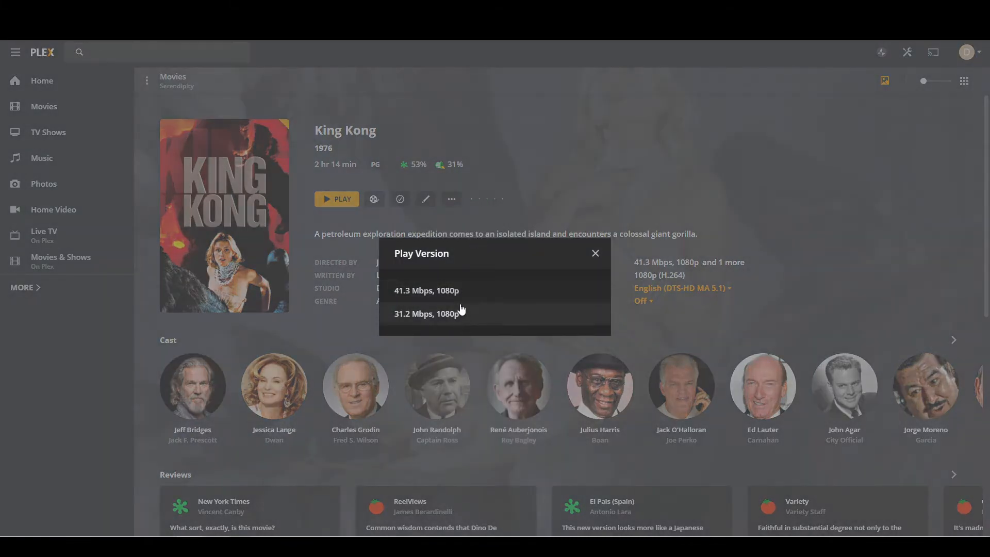
mouse_move(475, 291)
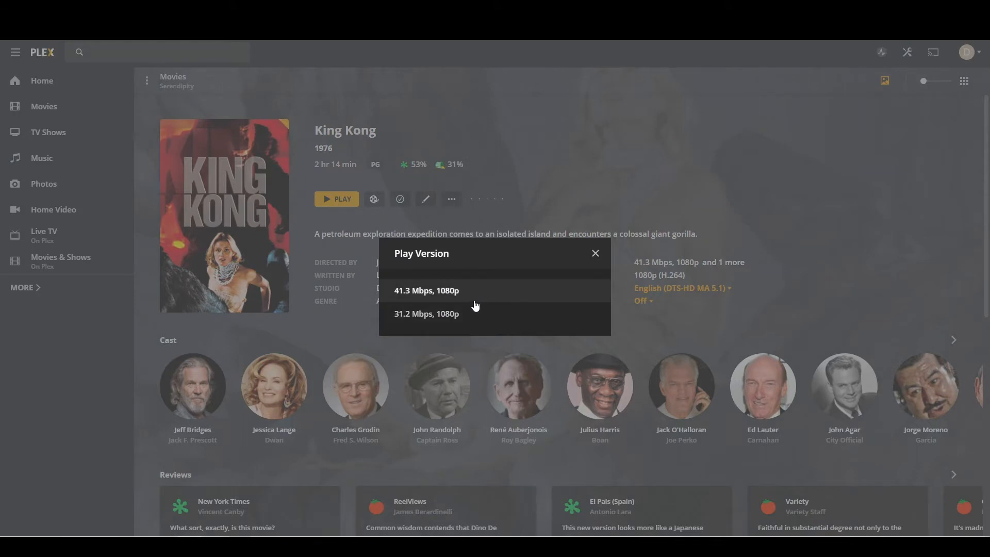
mouse_move(475, 301)
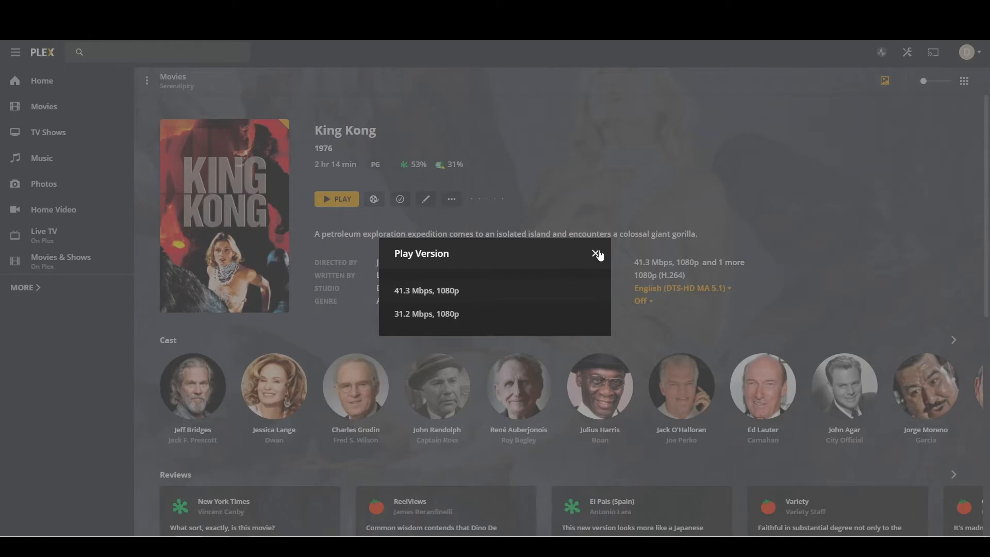
Step: Dismiss the Play Version list, returning to the King Kong (1976) details
left_click(594, 254)
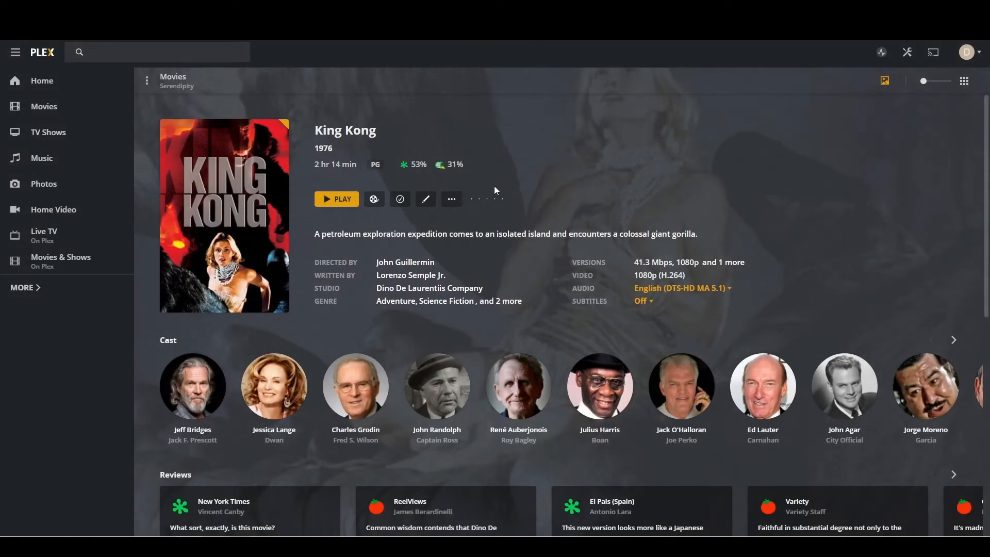
mouse_move(481, 226)
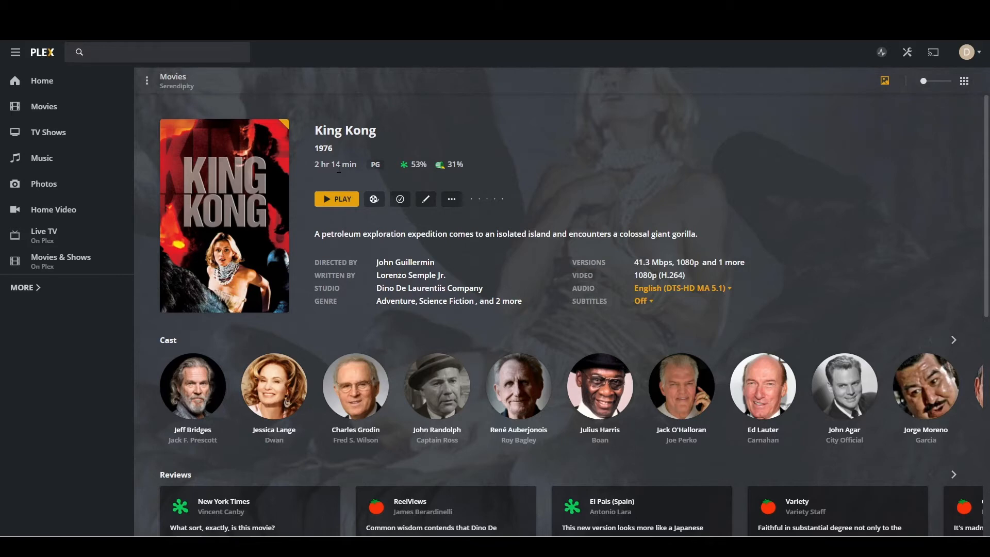
mouse_move(574, 277)
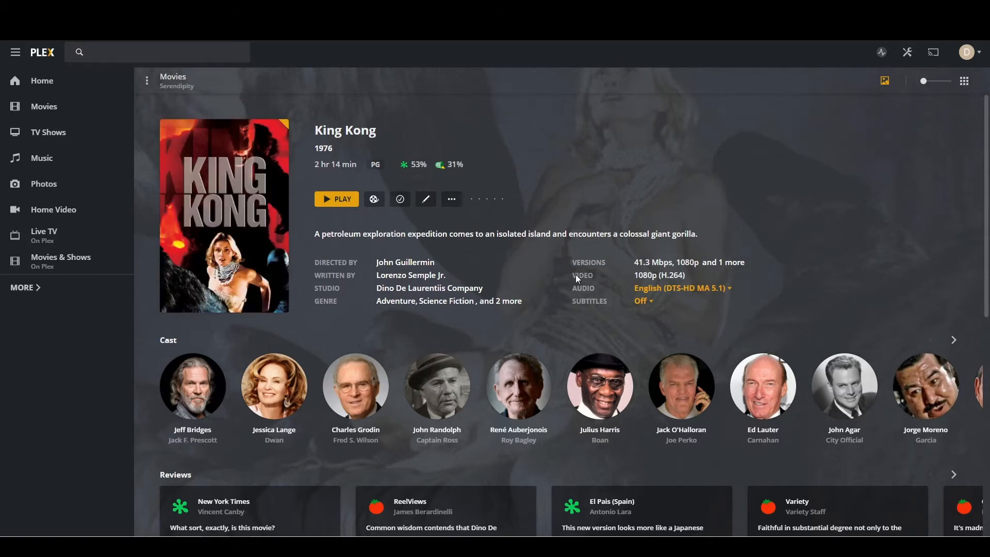
Step: Return to the Movies library grid with both King Kong titles visible
left_click(44, 107)
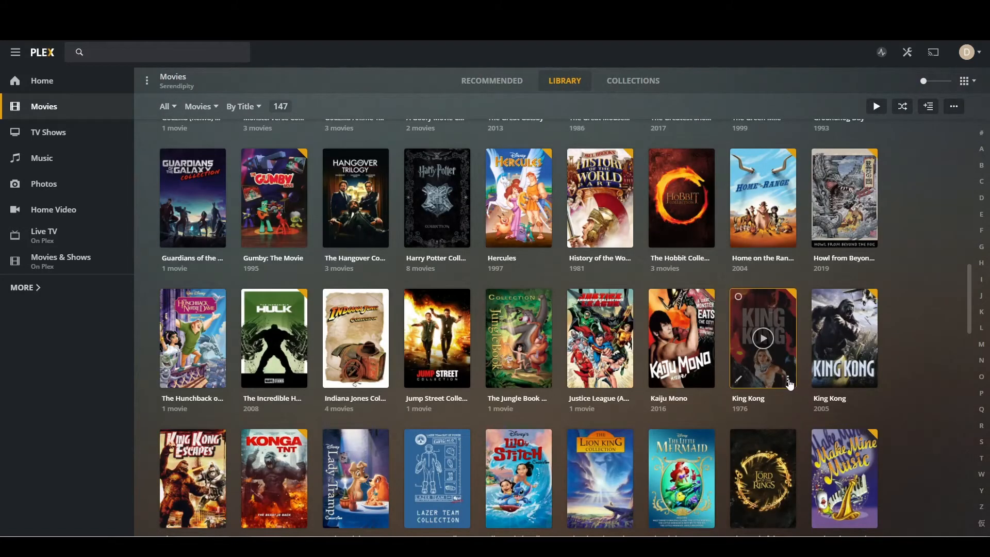
Step: Split Apart King Kong (1976) so it shows as two separate 1976 entries
left_click(792, 381)
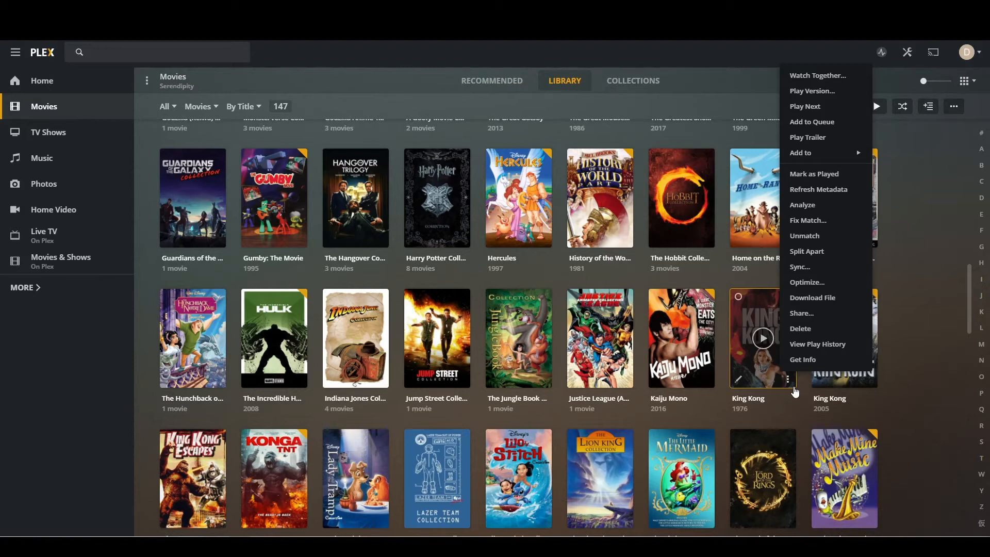
mouse_move(815, 328)
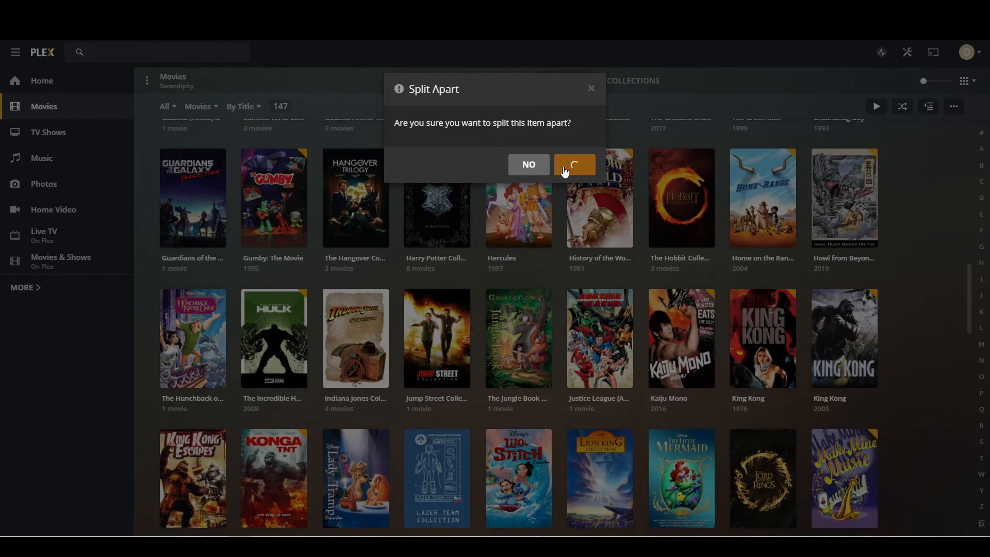
left_click(574, 165)
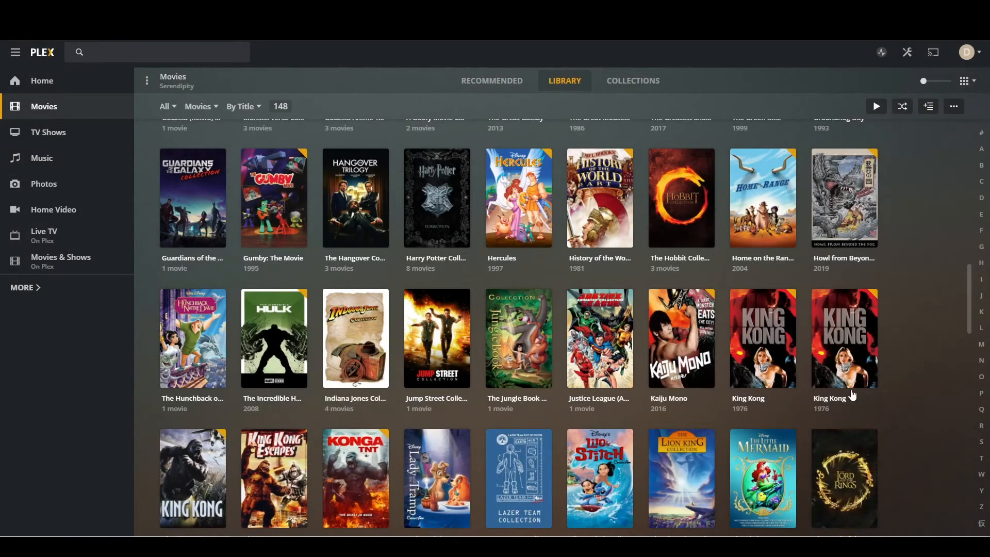
scroll("down", 3)
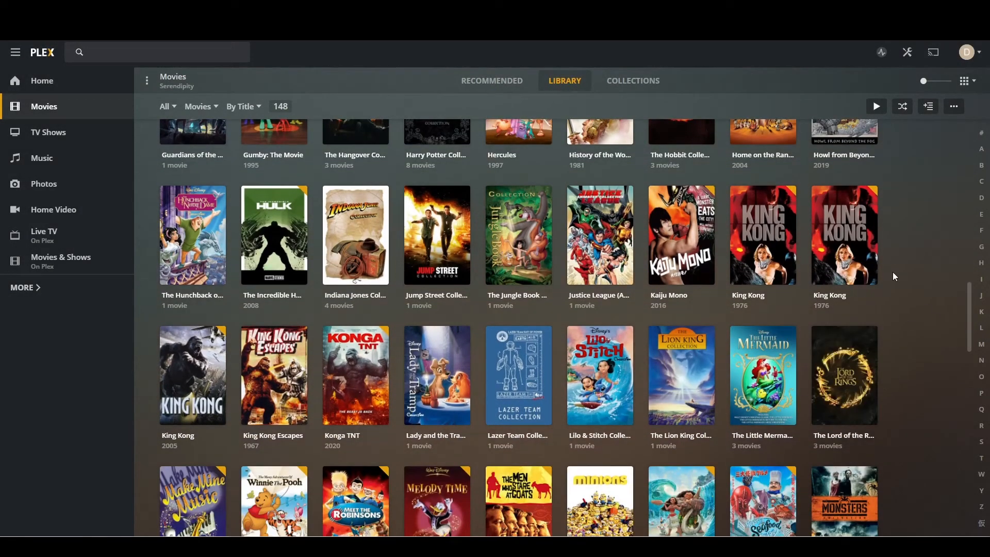
mouse_move(843, 234)
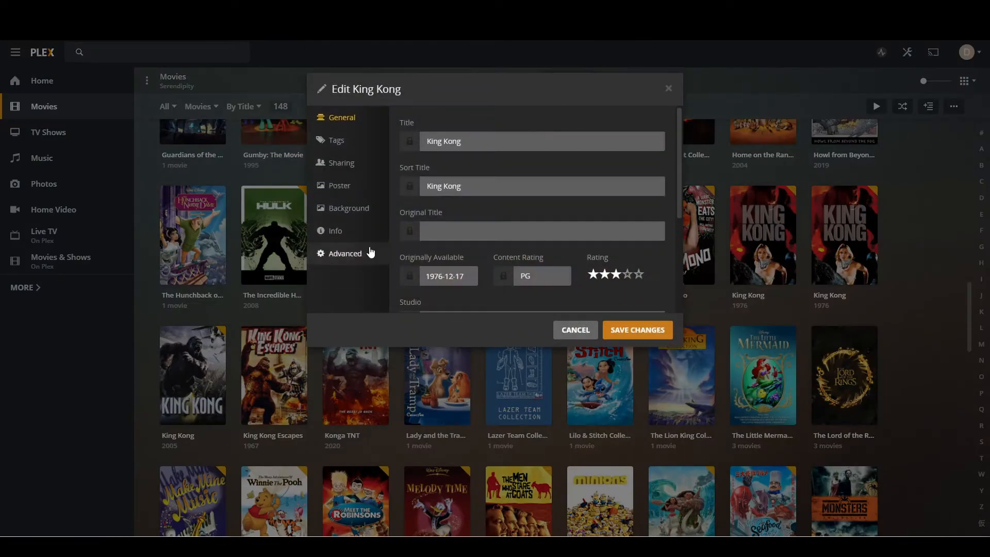
left_click(335, 230)
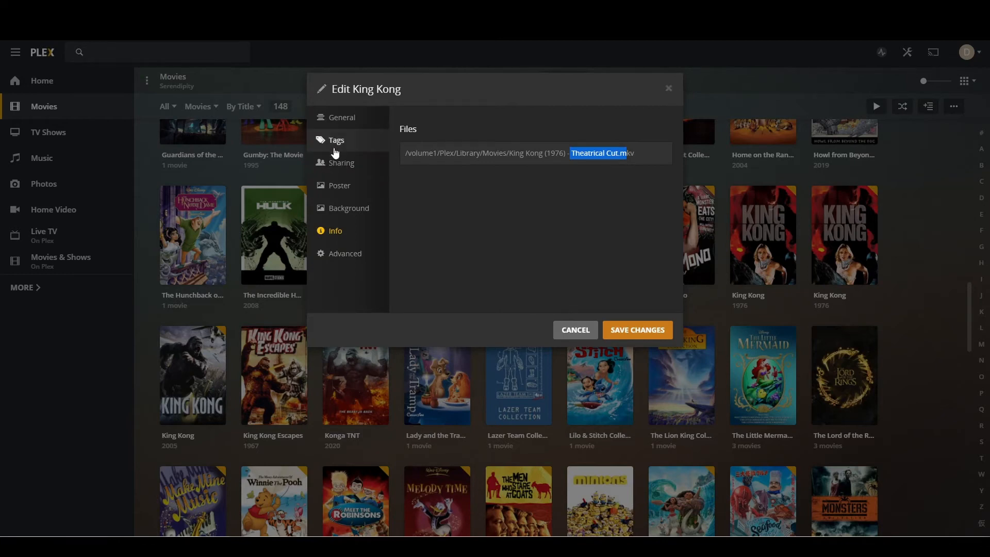
left_click(339, 184)
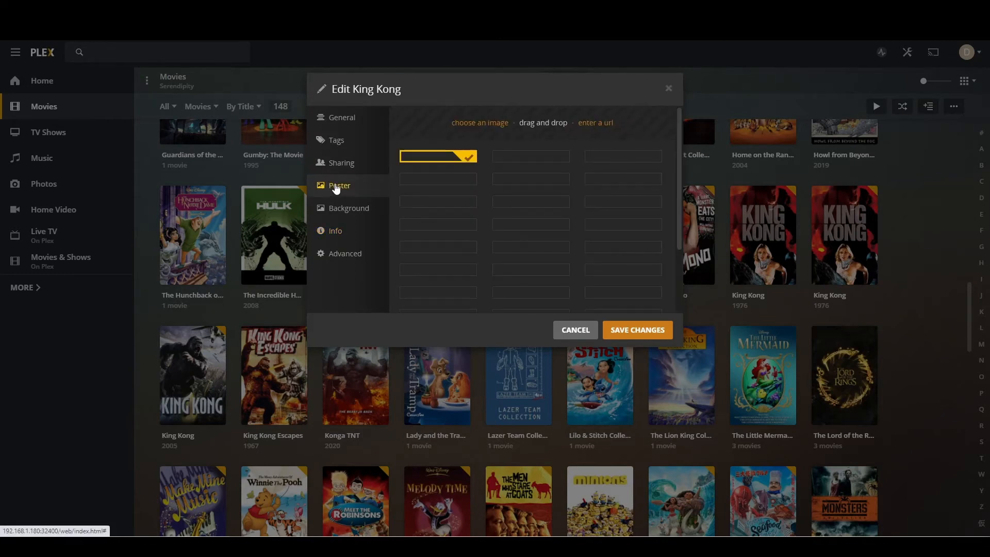
left_click(574, 330)
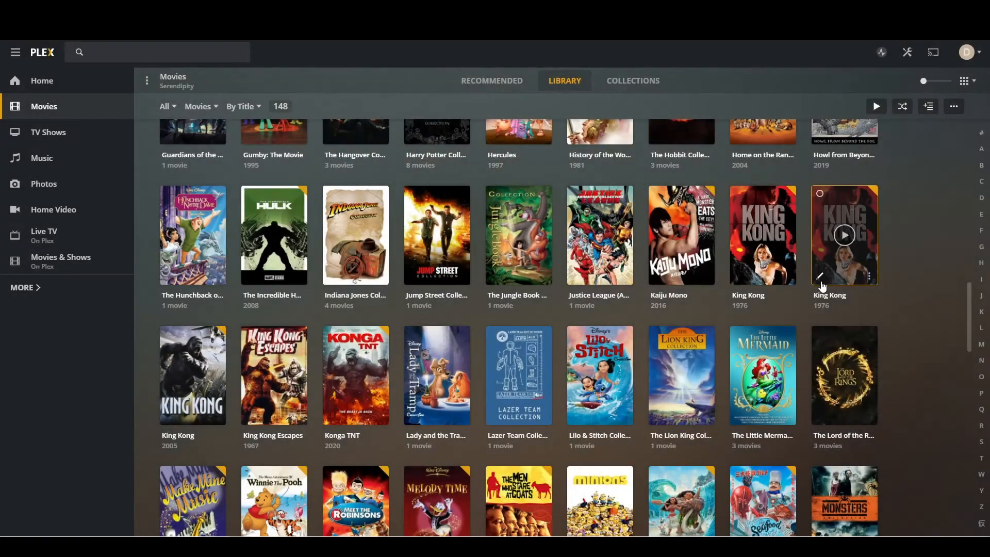
Step: Retitle the second 1976 entry as 'King Kong TV Cut' and save it
left_click(820, 277)
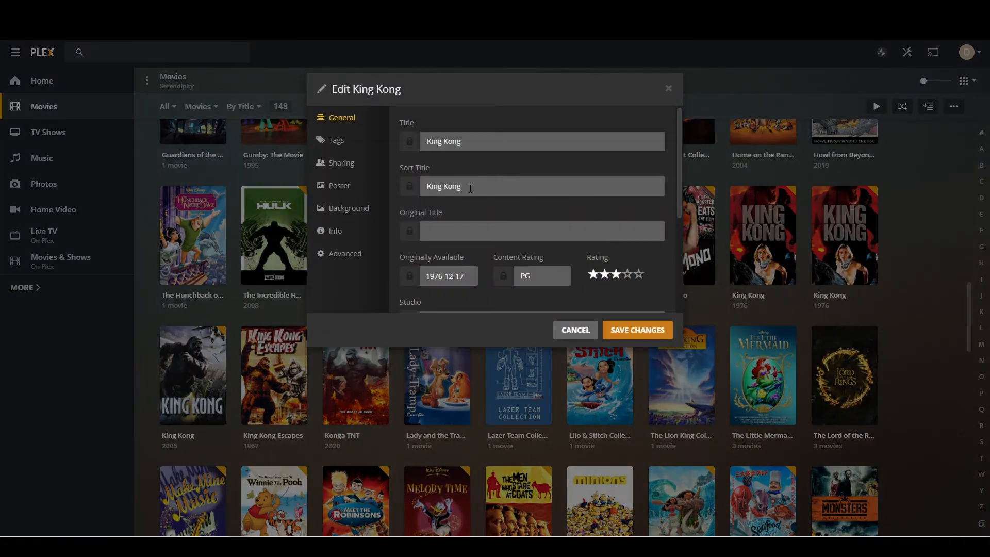
left_click(541, 142)
type(" TV")
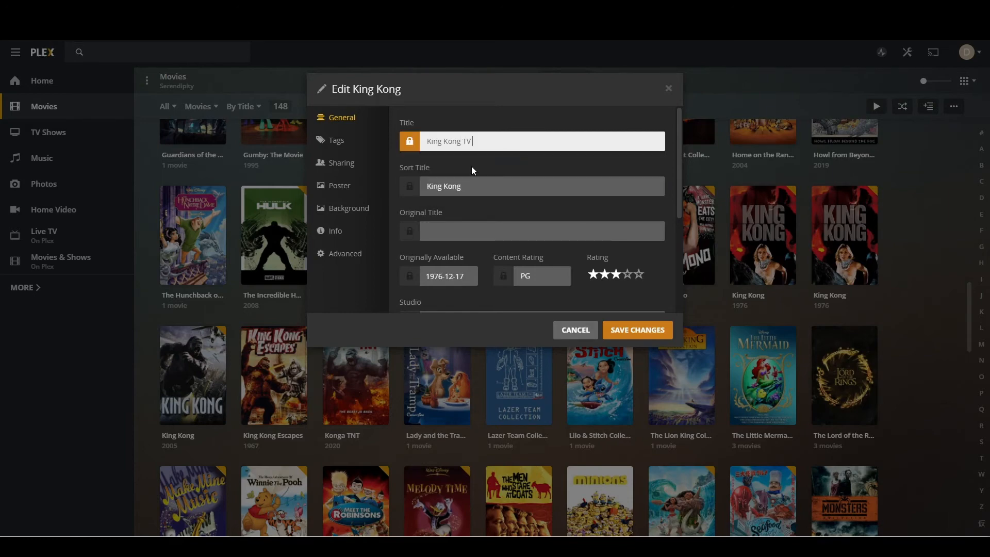
type("Cut")
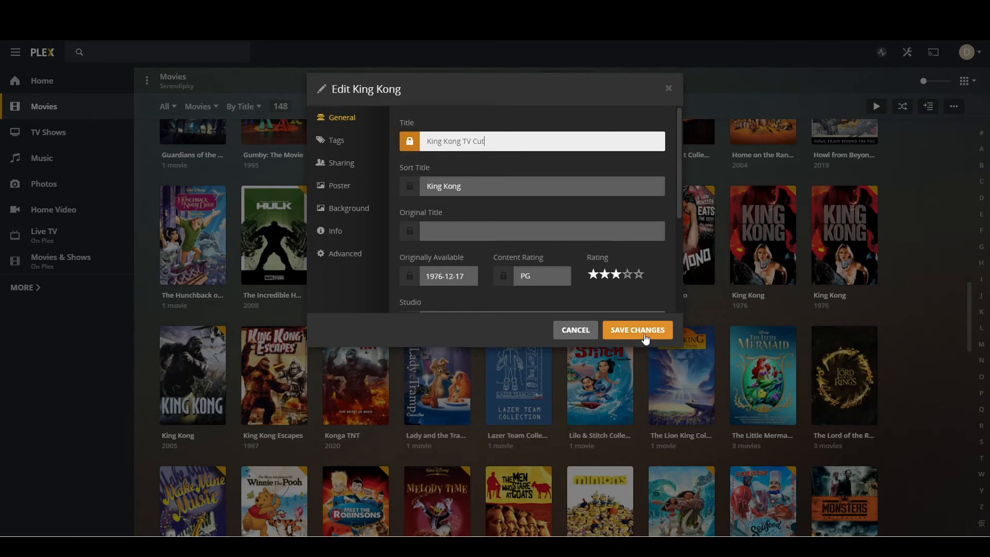
left_click(637, 330)
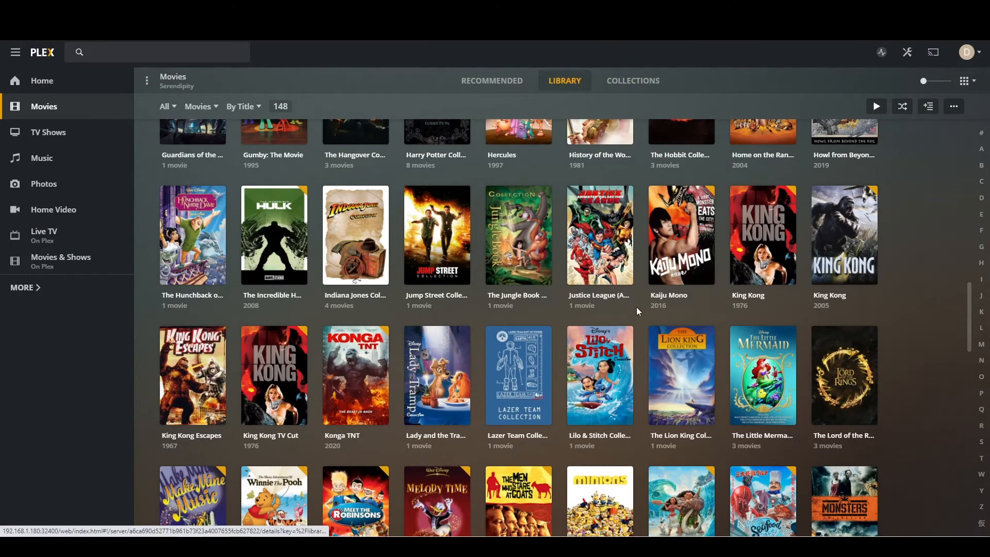
mouse_move(274, 375)
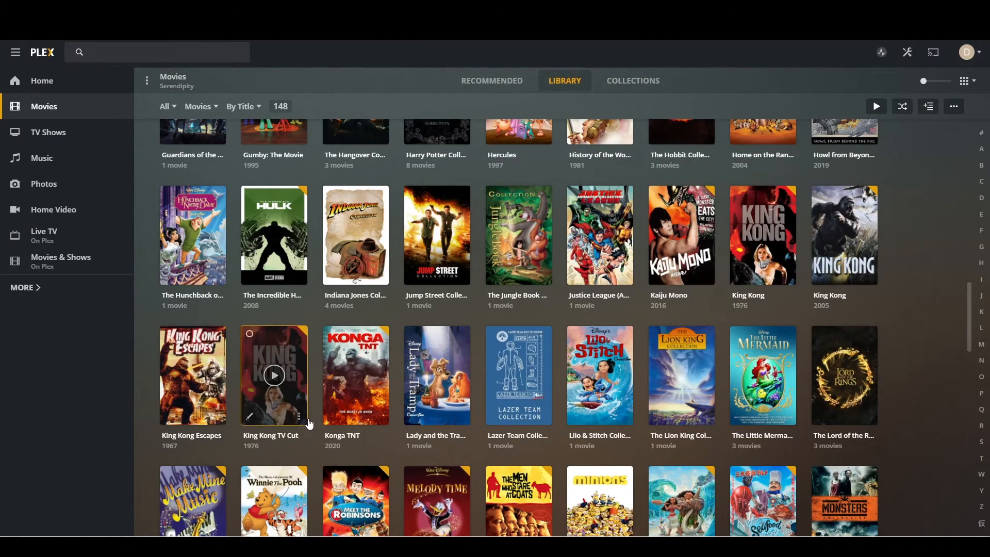
mouse_move(300, 433)
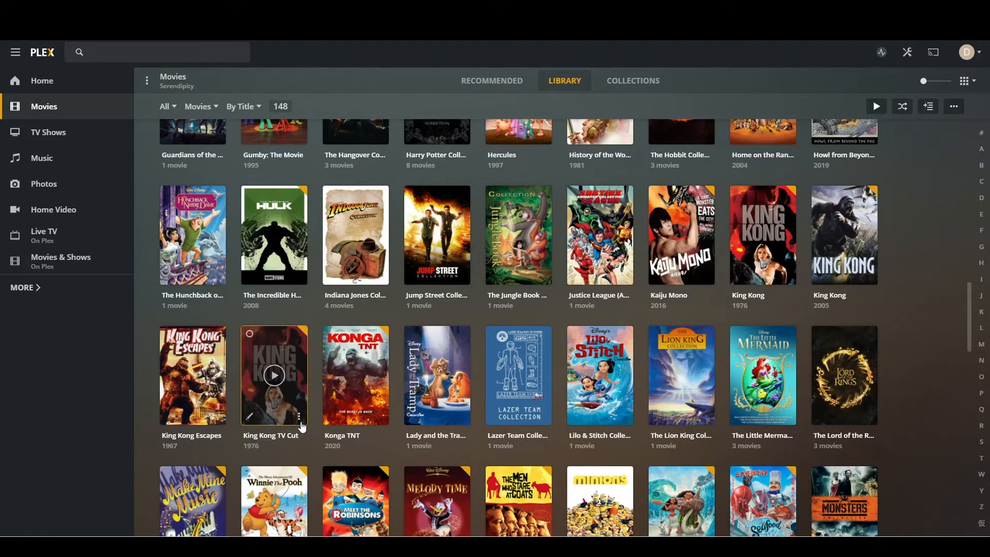
Step: Insert '(19...' into the TV cut's title toward 'King Kong (1976) TV Cut'
left_click(250, 416)
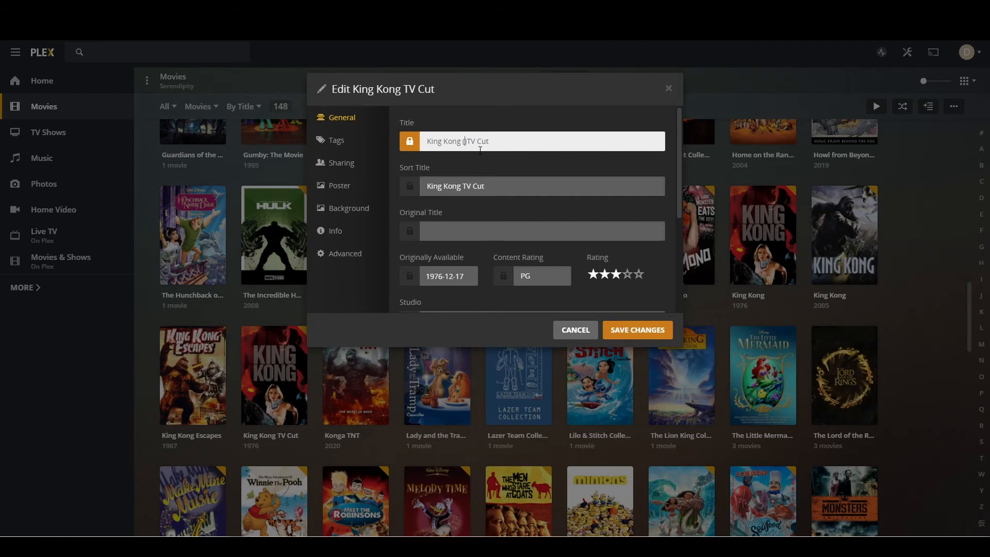
type("(19)")
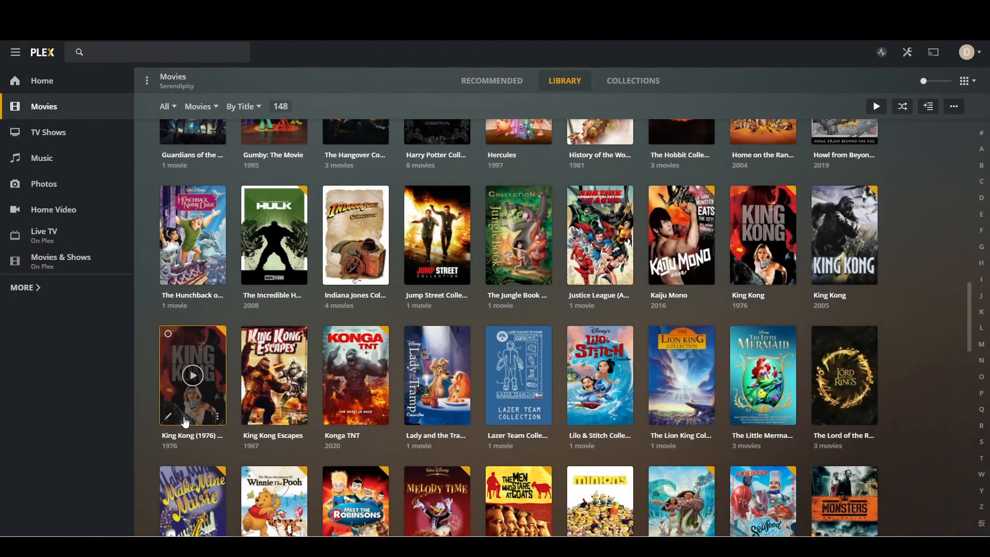
Step: Trim the TV cut's title to plain 'King Kong', choose a different poster, and save
left_click(171, 416)
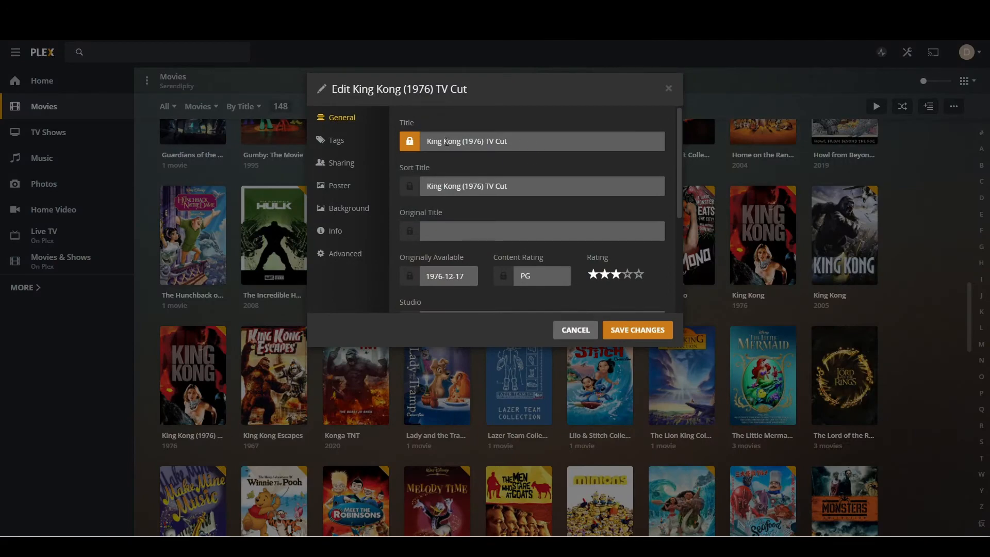
double_click(482, 142)
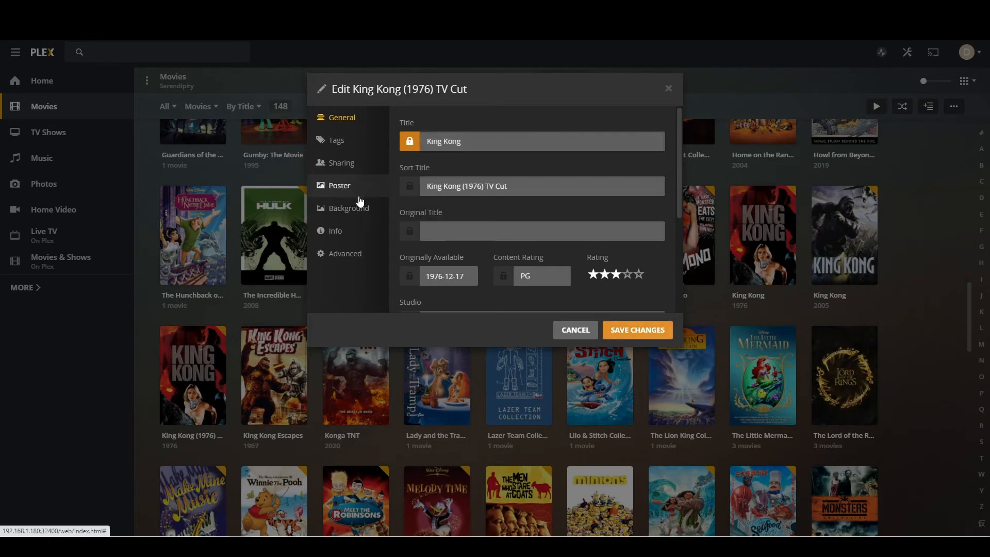
mouse_move(335, 230)
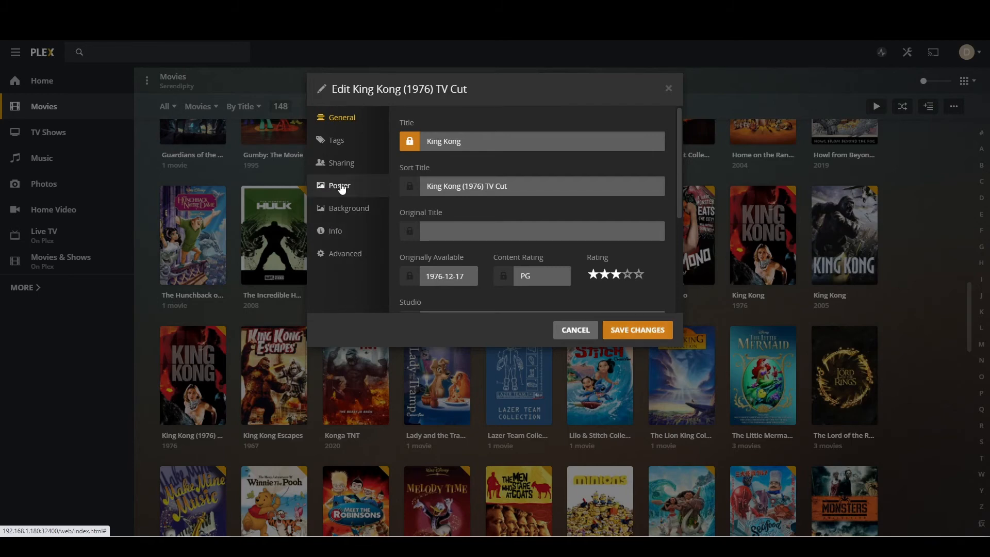
left_click(339, 185)
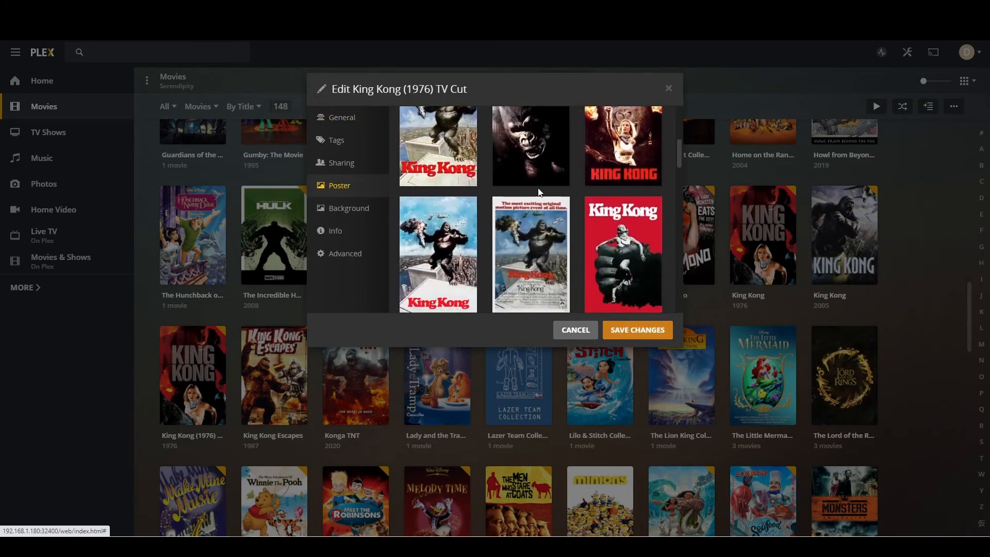
scroll("down", 3)
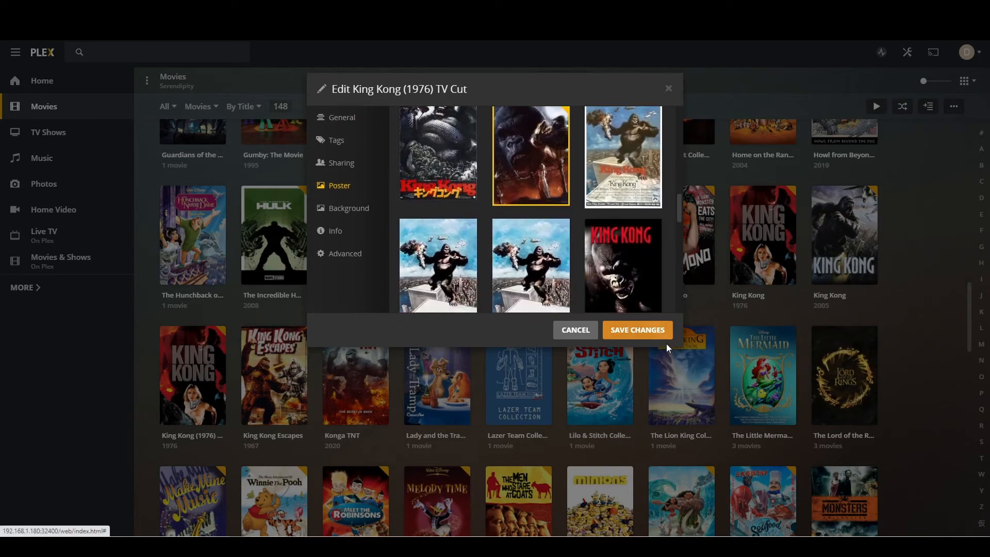
left_click(636, 330)
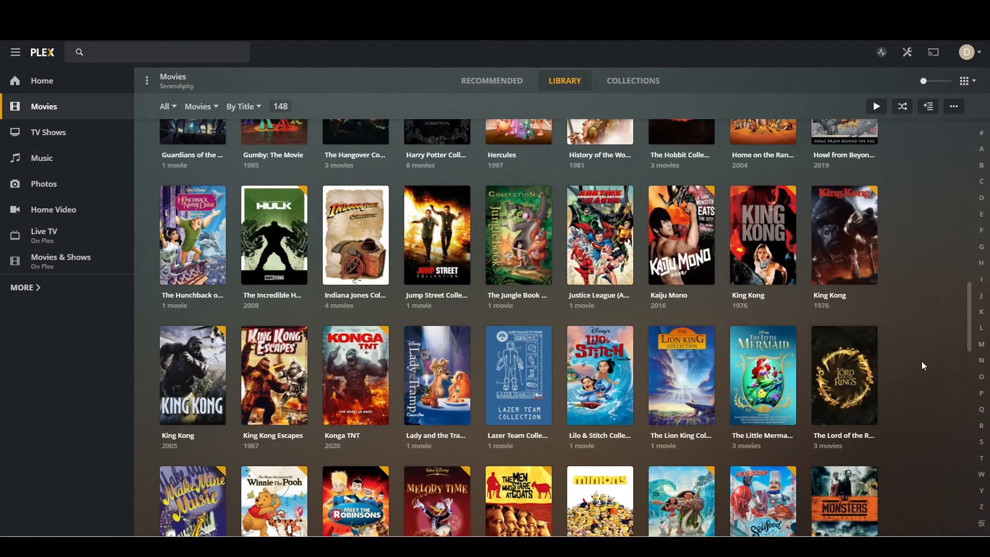
mouse_move(934, 349)
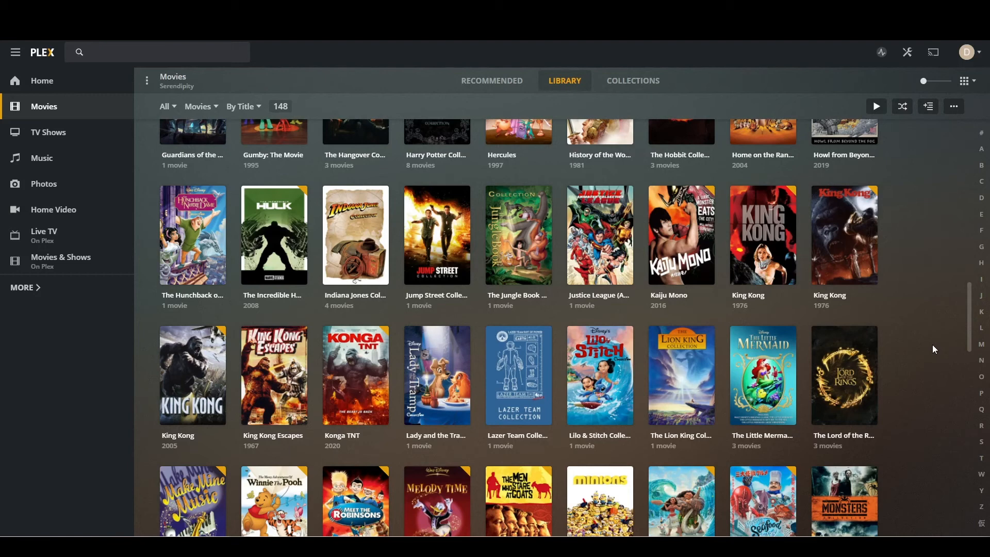
mouse_move(763, 235)
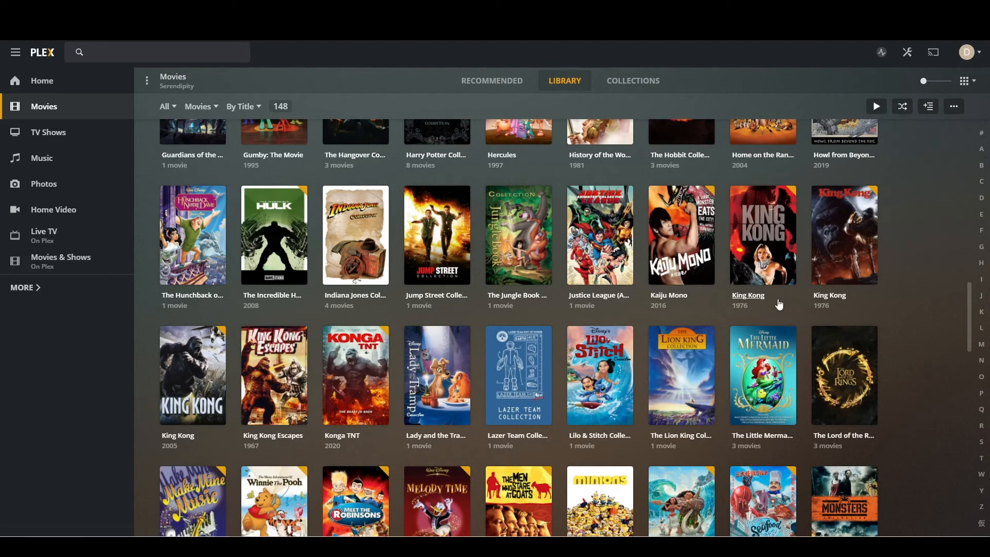
mouse_move(786, 291)
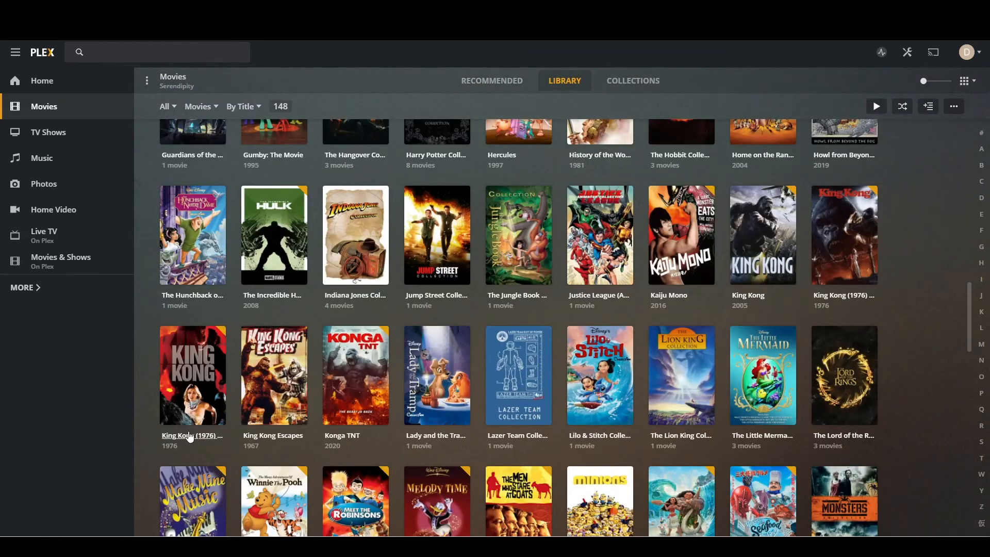
left_click(192, 376)
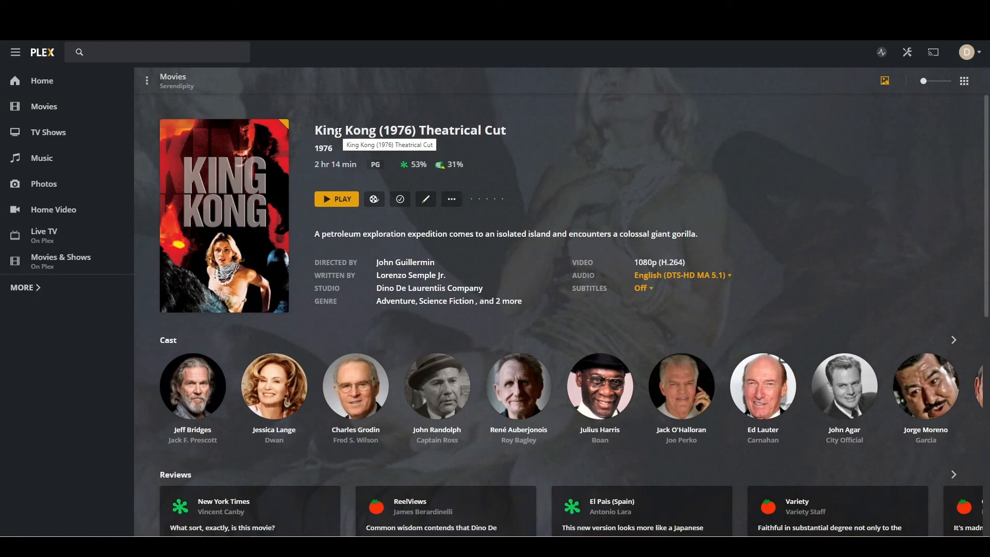
mouse_move(449, 168)
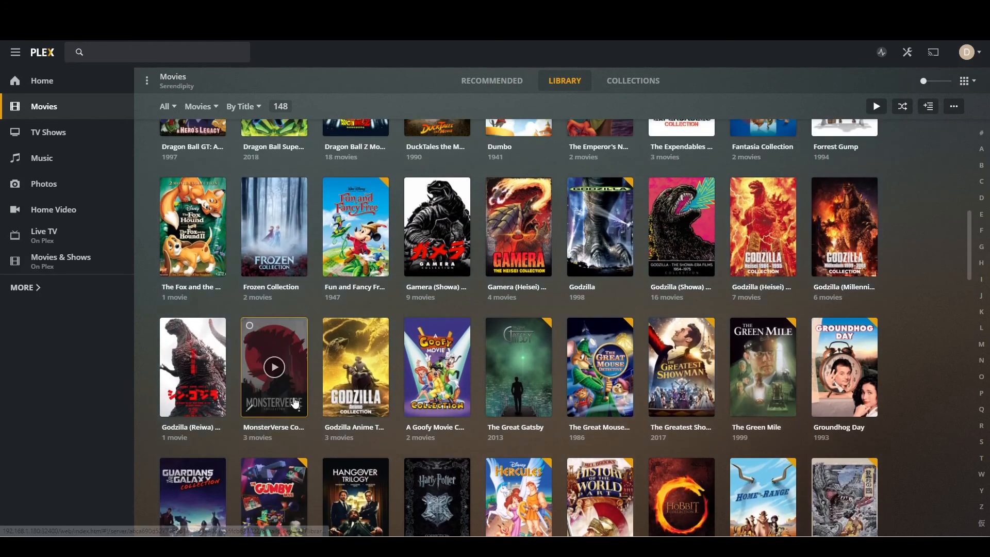
scroll("down", 3)
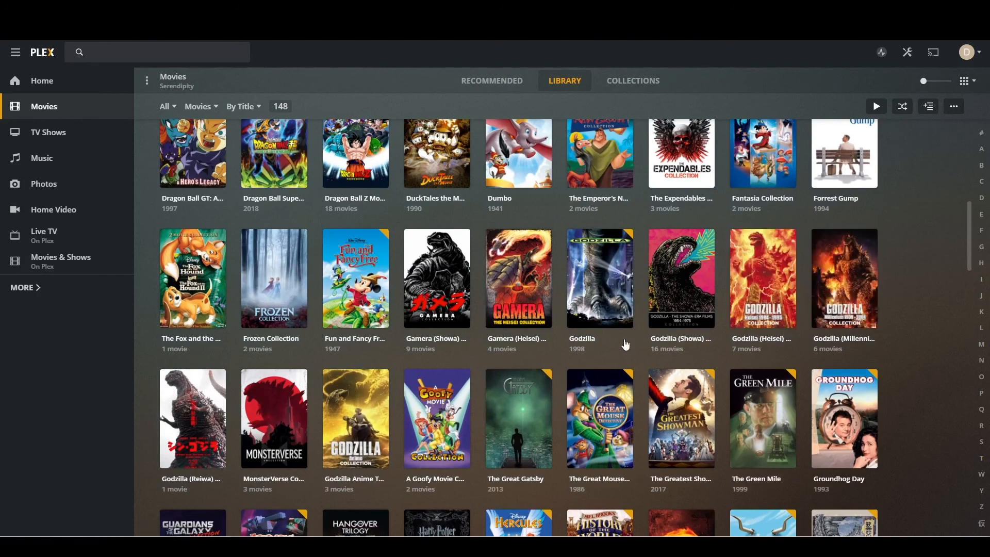
left_click(436, 278)
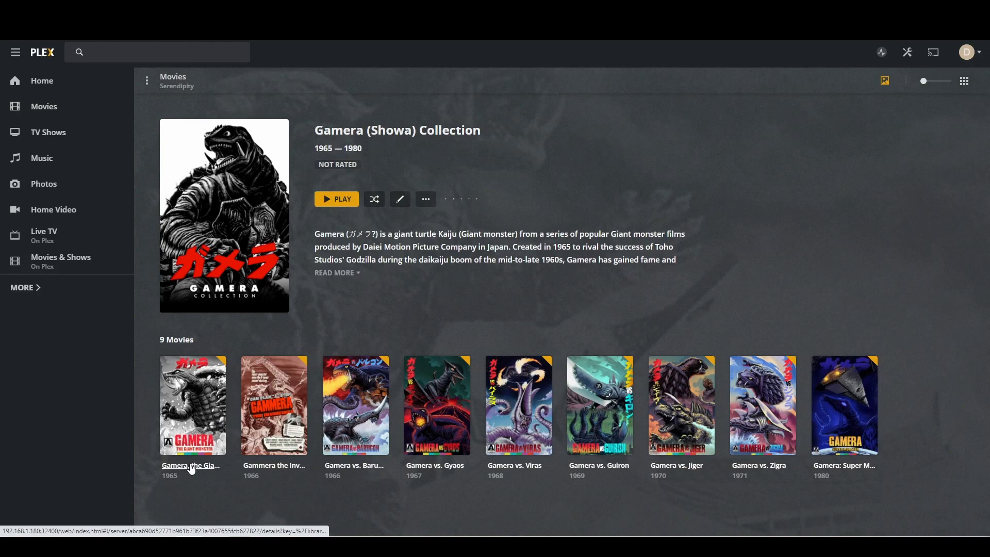
mouse_move(275, 465)
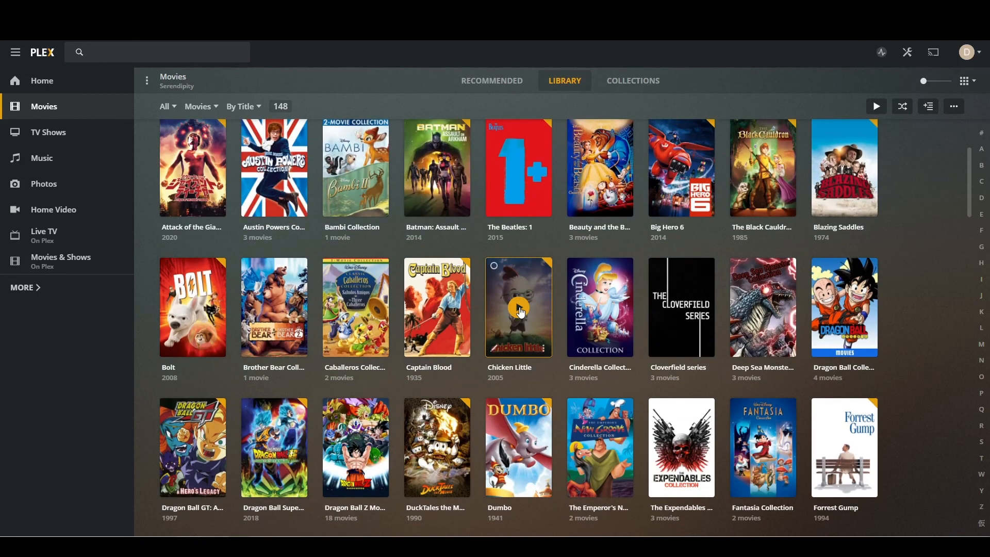
scroll("down", 3)
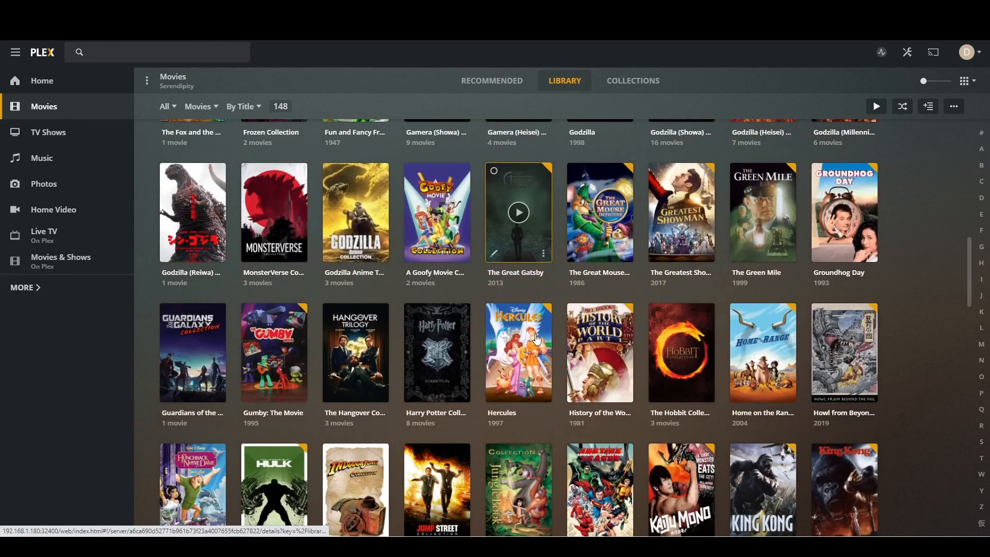
scroll("down", 3)
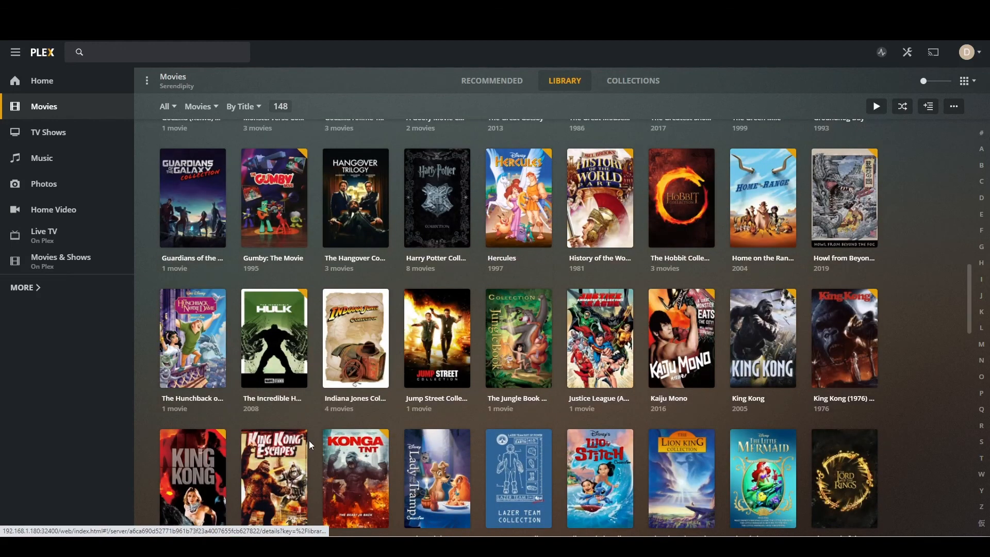
scroll("down", 3)
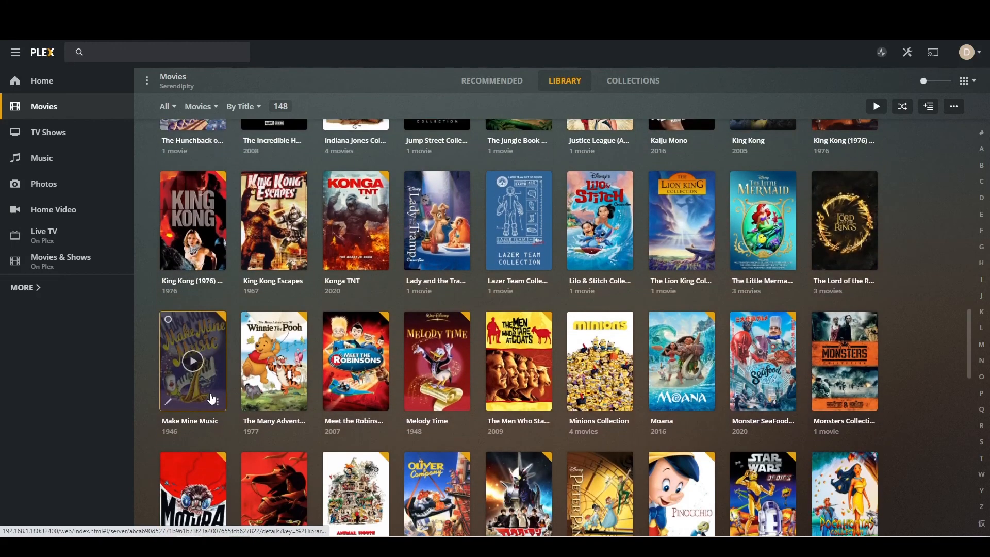